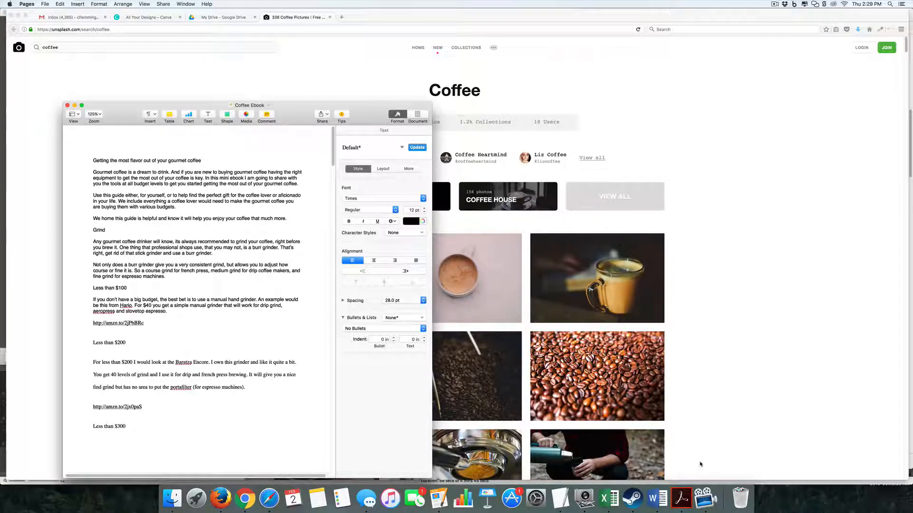
Scroll down through the Coffee Ebook draft in Pages to review it to the end
{"action": "scroll", "scroll_direction": "down", "scroll_amount": 3}
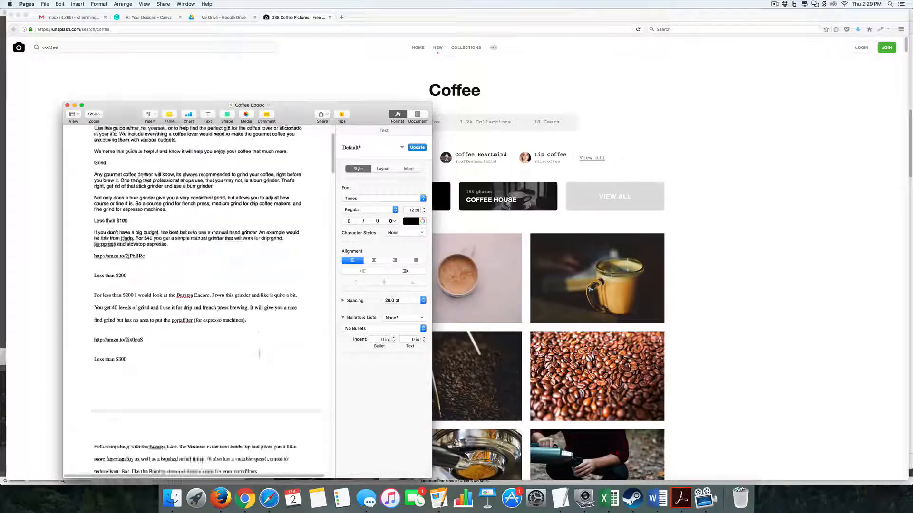
{"action": "scroll", "scroll_direction": "down", "scroll_amount": 3}
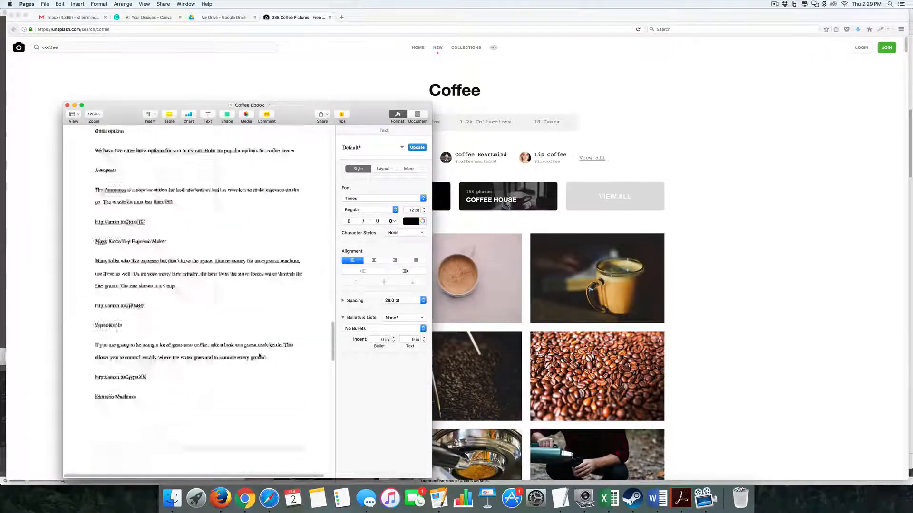
{"action": "scroll", "scroll_direction": "down", "scroll_amount": 3}
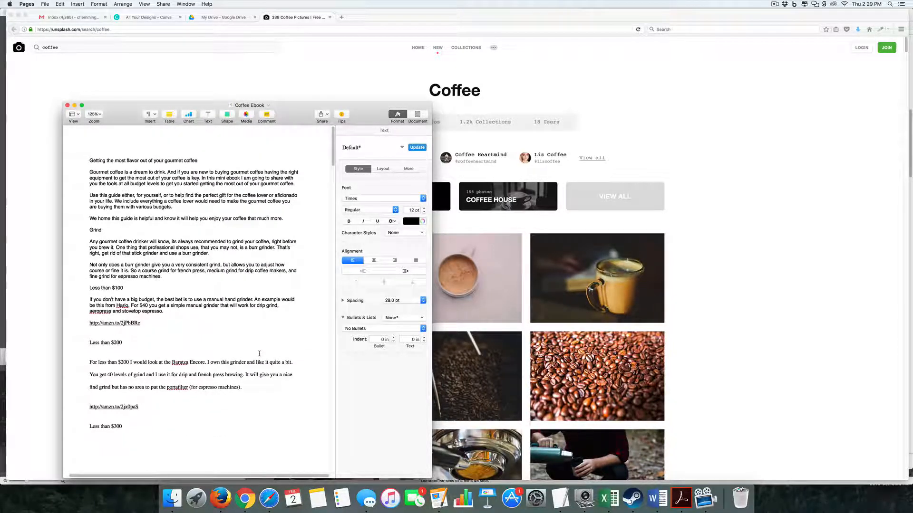
{"action": "scroll", "scroll_direction": "down", "scroll_amount": 3}
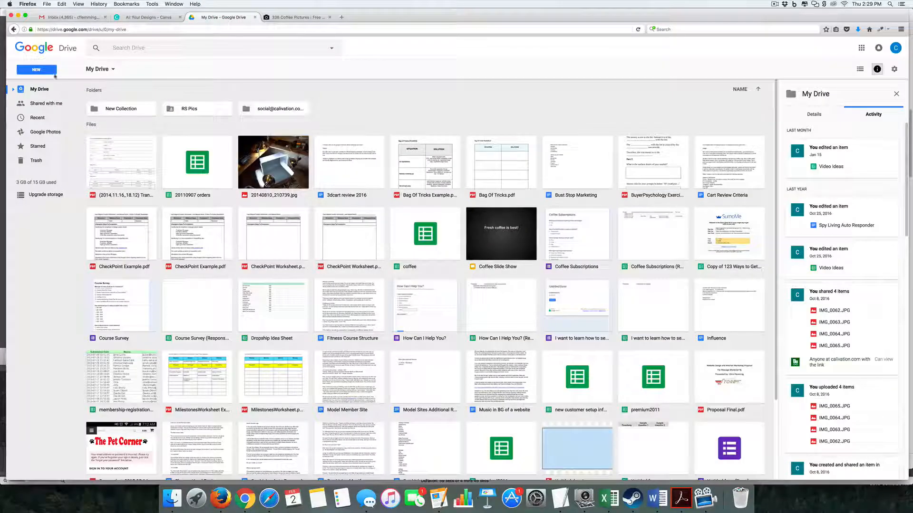
Create a new blank Google Docs document from Drive's New menu
{"action": "left_click", "coordinate": [35, 69]}
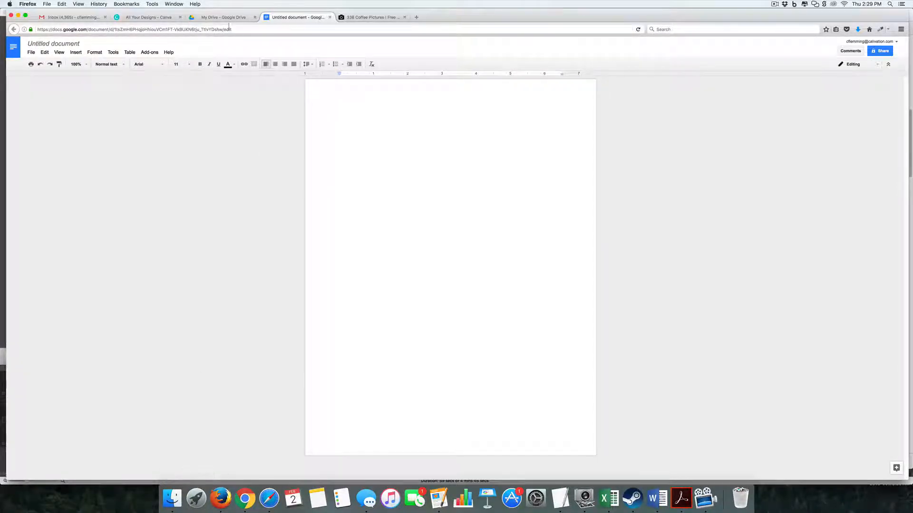
Browse the Unsplash coffee photo results, then return to the Untitled document tab
{"action": "left_click", "coordinate": [373, 17]}
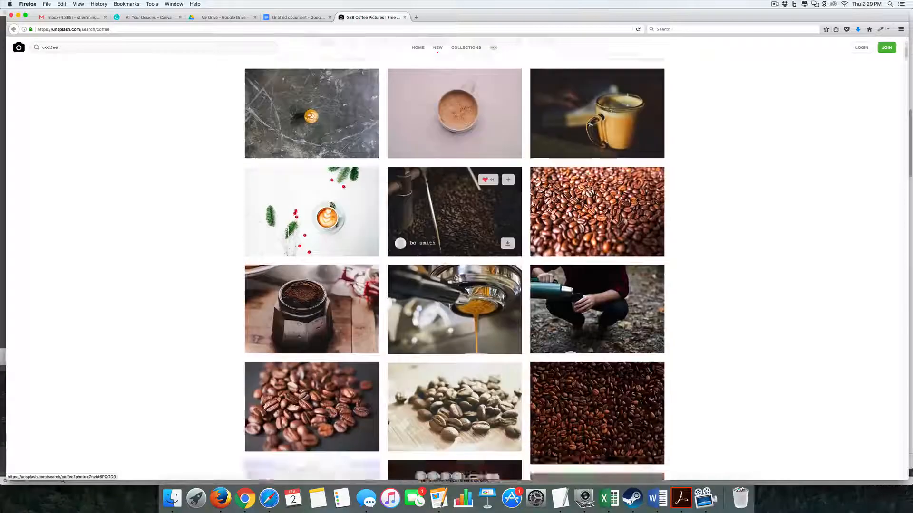
{"action": "scroll", "scroll_direction": "down", "scroll_amount": 3}
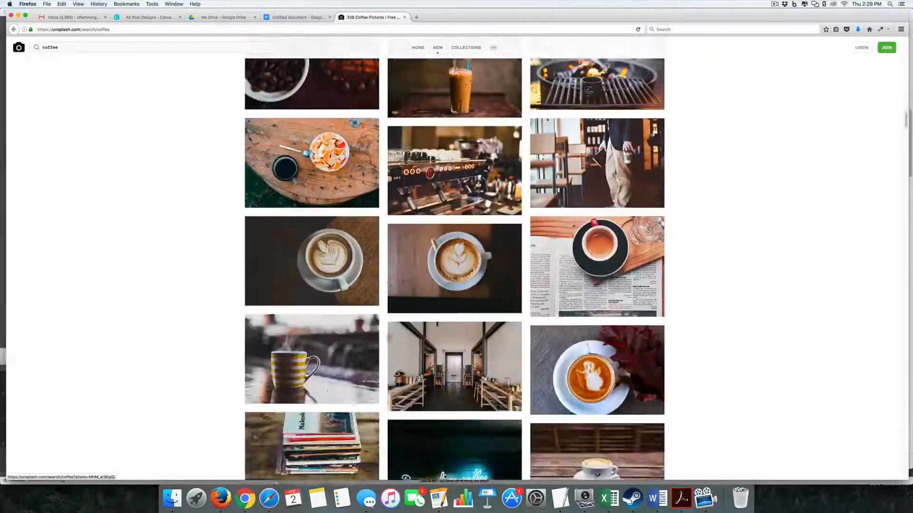
{"action": "scroll", "scroll_direction": "down", "scroll_amount": 3}
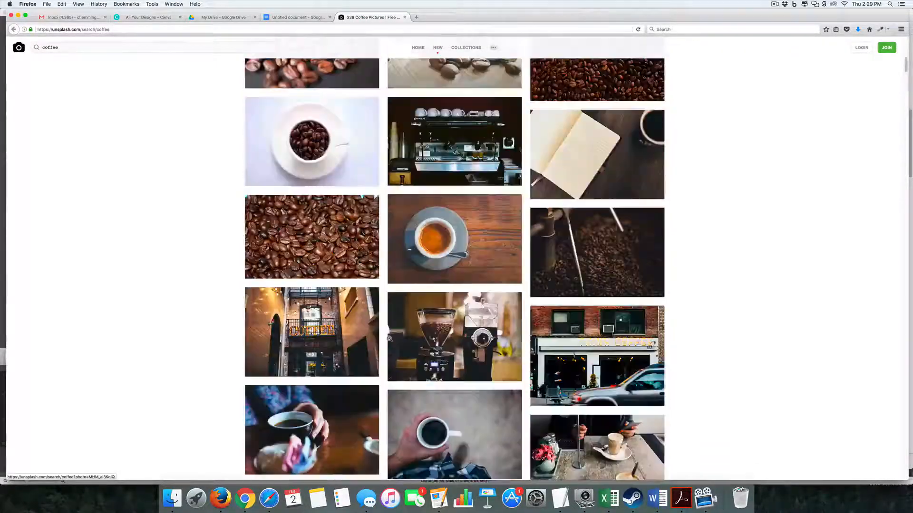
{"action": "left_click", "coordinate": [297, 17]}
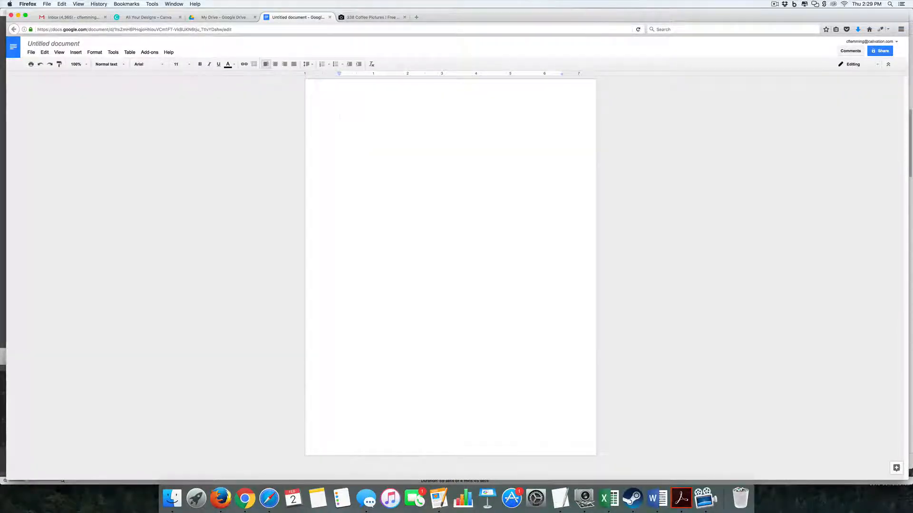
{"action": "mouse_move", "coordinate": [171, 499]}
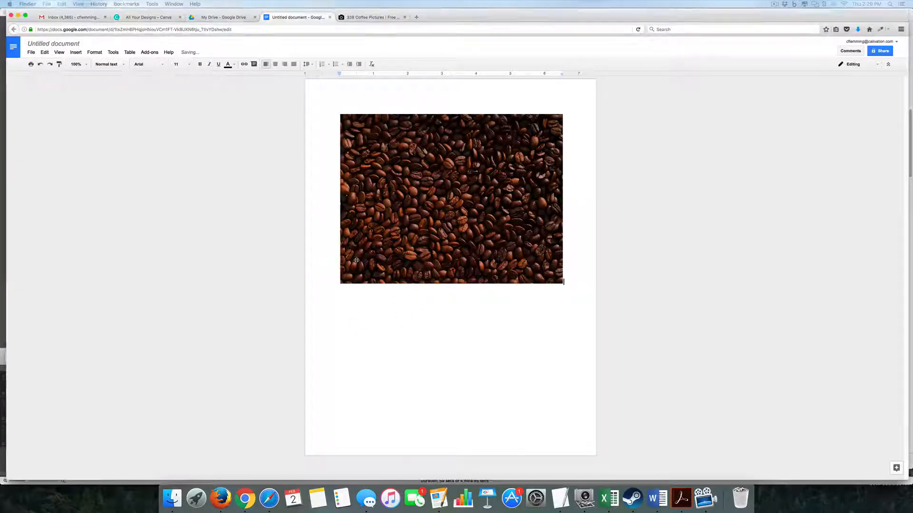
Place the cursor on a new line below the coffee beans photo
{"action": "left_click", "coordinate": [451, 198]}
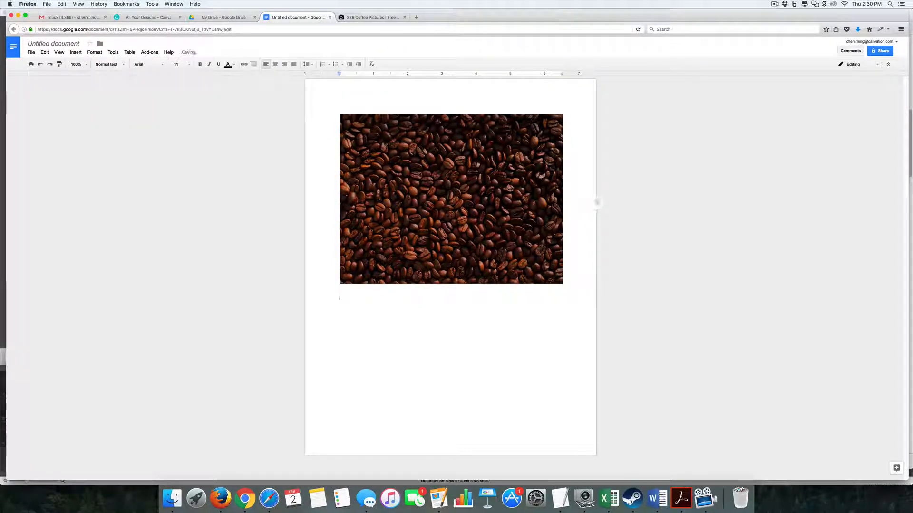
Add the title "Coffee Afficionados Buyers Guide" with a Chris byline, centred at size 36
{"action": "type", "text": "Coffee B"}
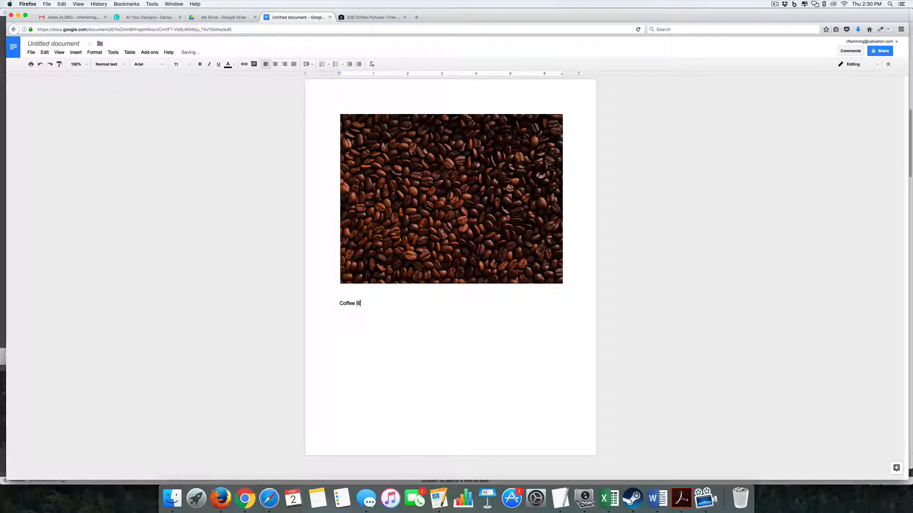
{"action": "type", "text": "uyers"}
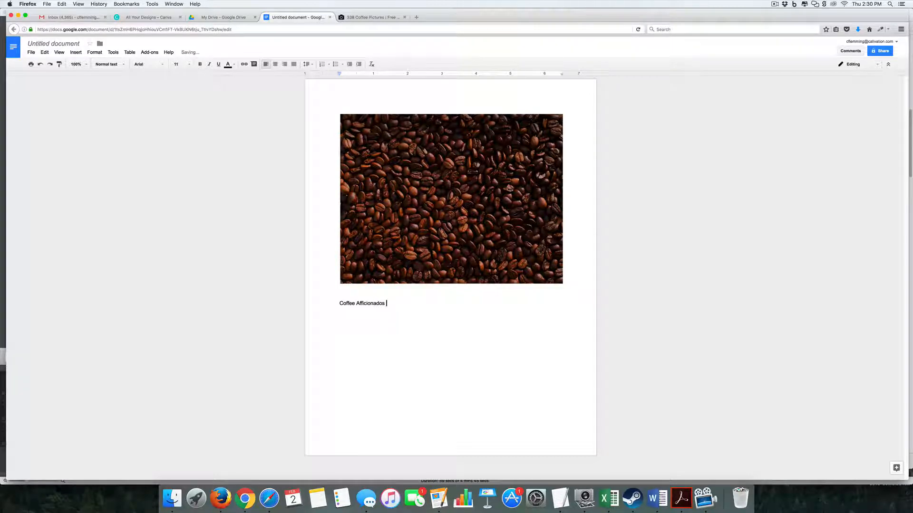
{"action": "type", "text": "Buyers G"}
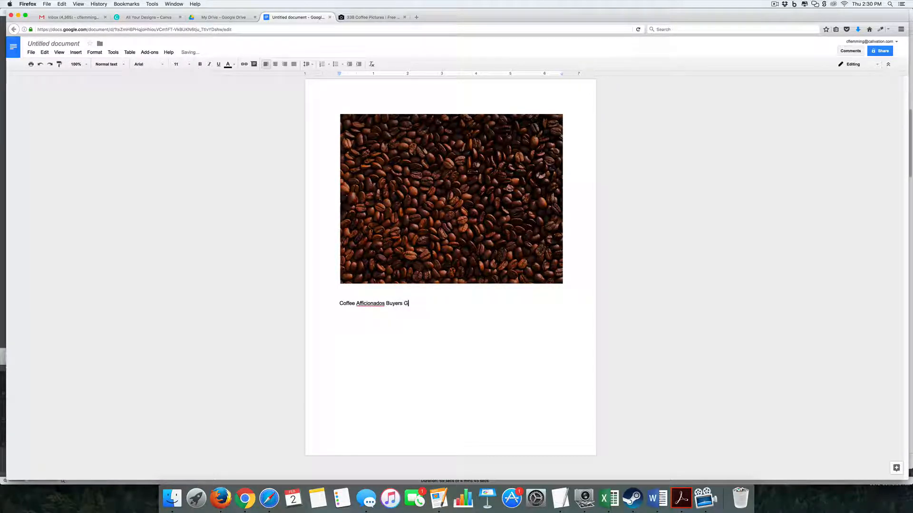
{"action": "type", "text": "uide"}
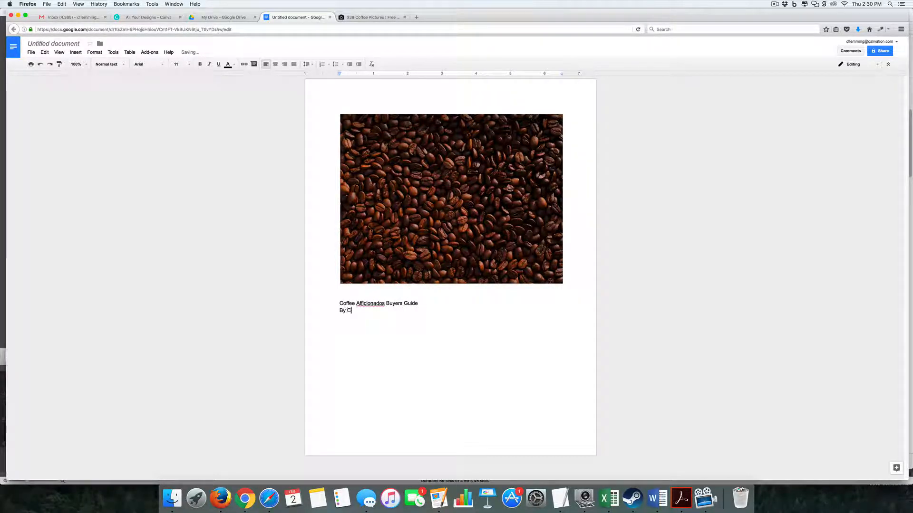
{"action": "type", "text": "hris"}
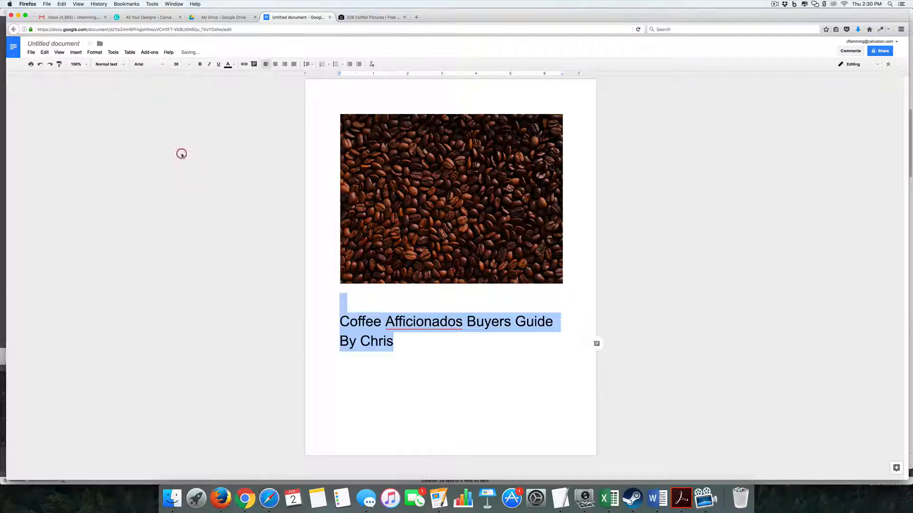
{"action": "left_click", "coordinate": [274, 64]}
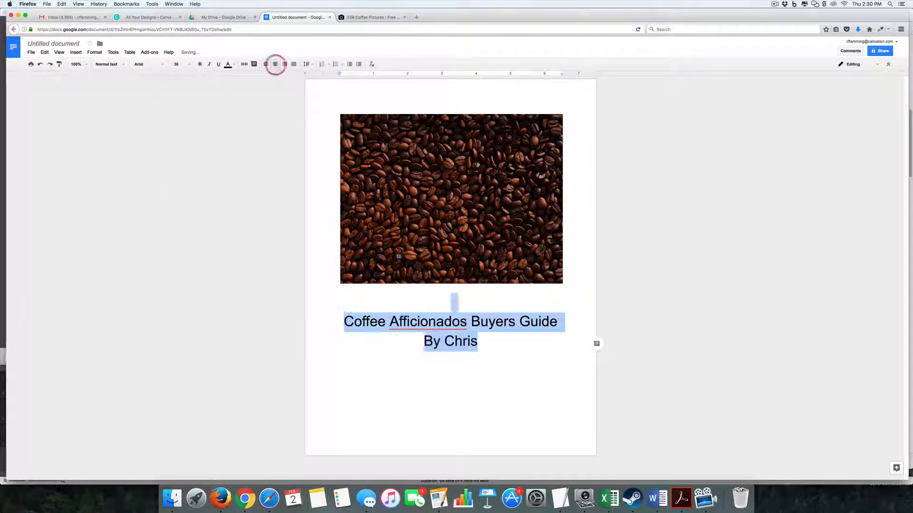
{"action": "left_click", "coordinate": [450, 360]}
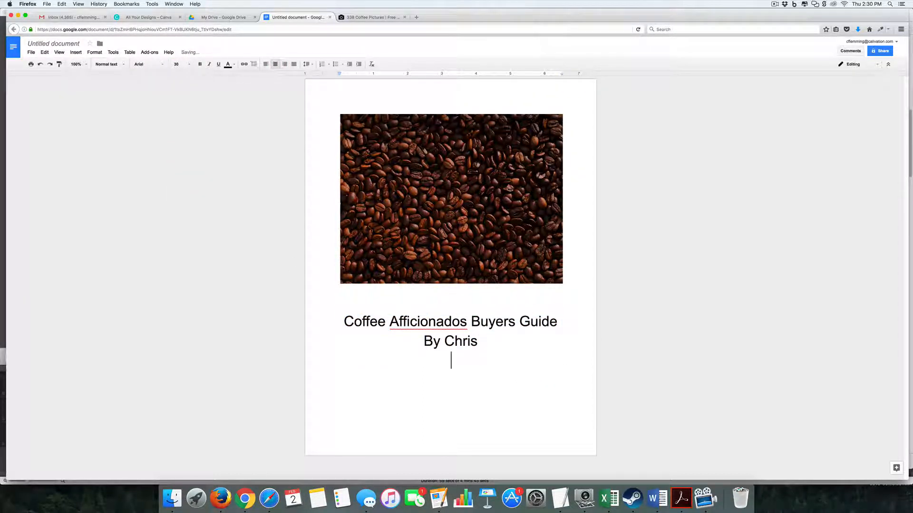
{"action": "scroll", "scroll_direction": "down", "scroll_amount": 3}
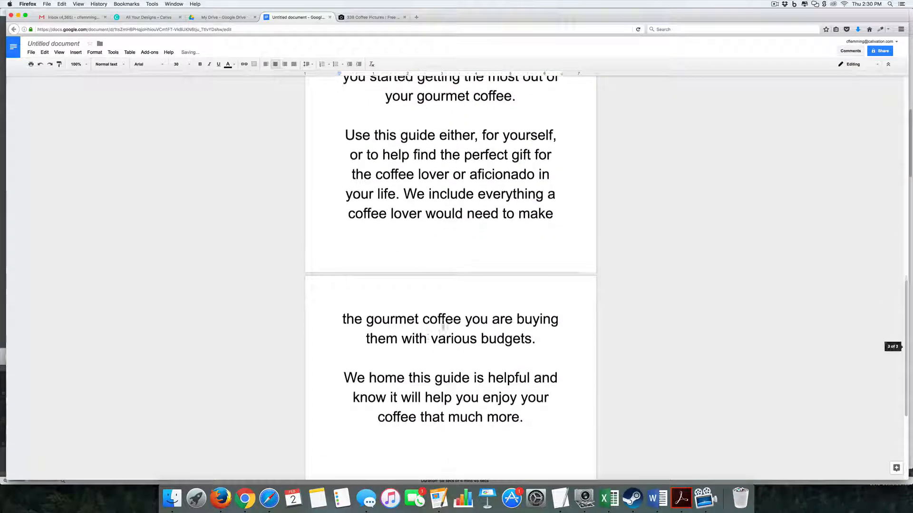
Set the introduction paragraphs to font size 18 so they fit on one page
{"action": "scroll", "scroll_direction": "down", "scroll_amount": 3}
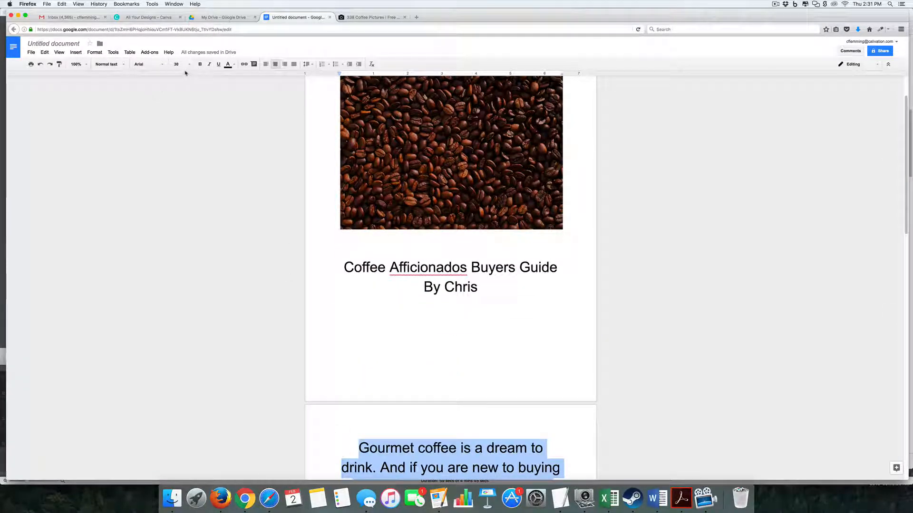
{"action": "left_click", "coordinate": [176, 63]}
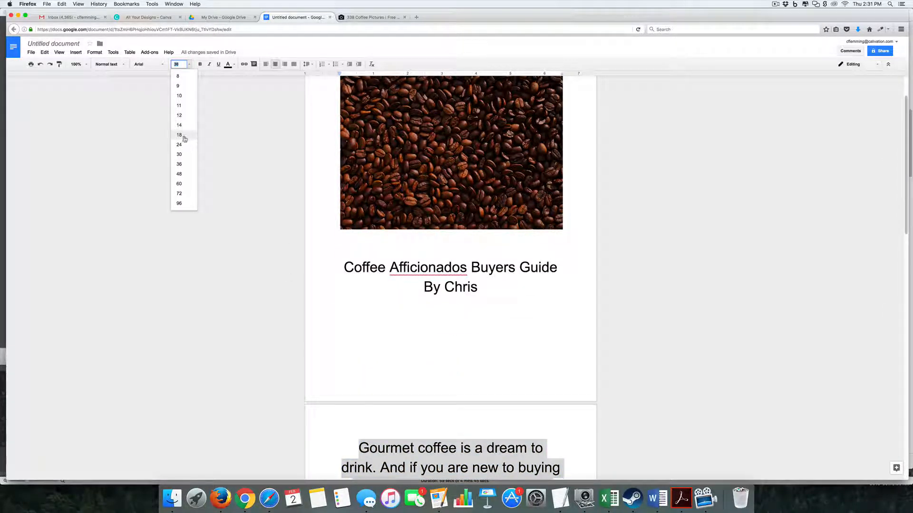
{"action": "left_click", "coordinate": [178, 134]}
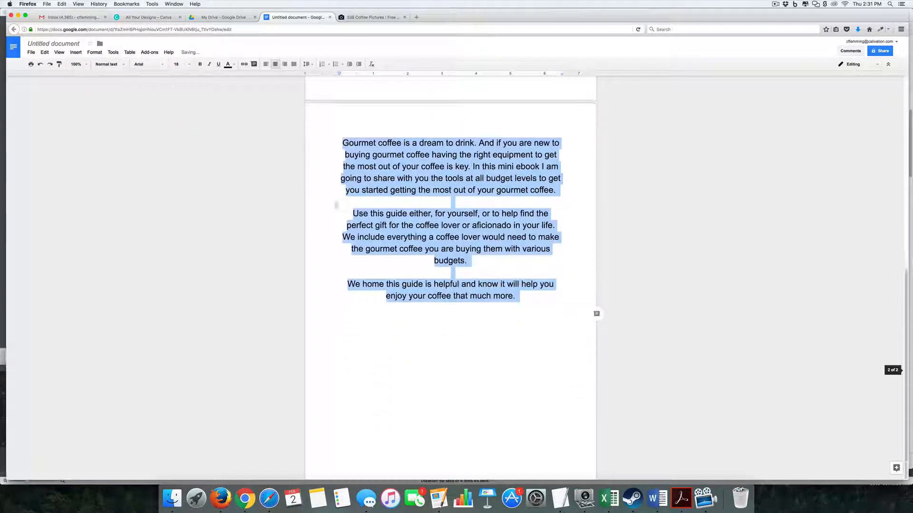
{"action": "left_click", "coordinate": [433, 367]}
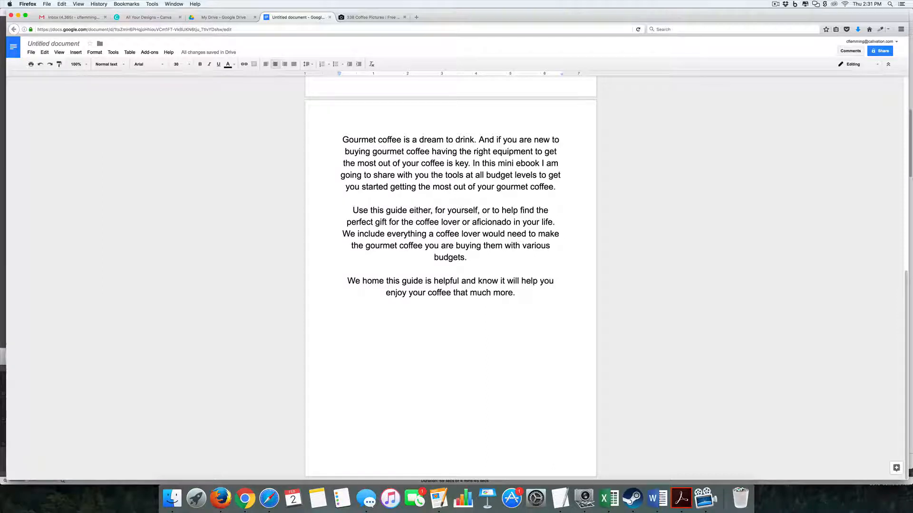
{"action": "left_click", "coordinate": [75, 51]}
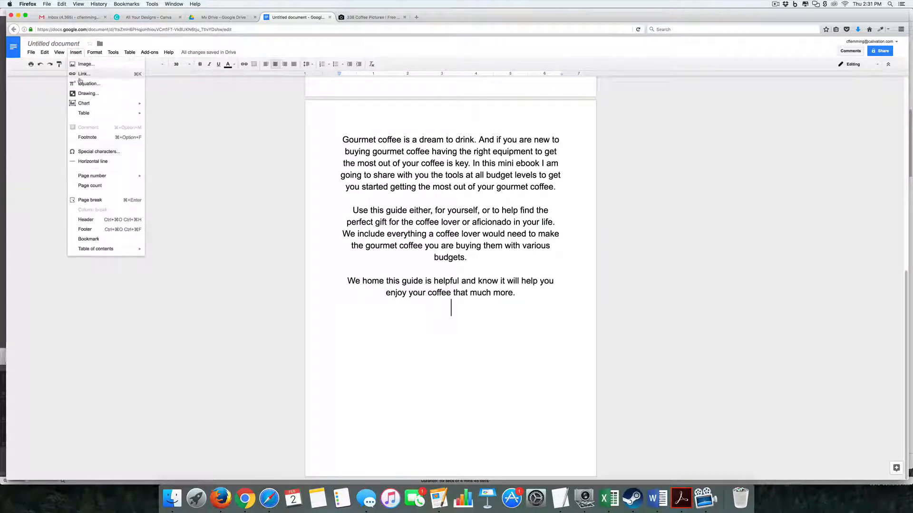
{"action": "mouse_move", "coordinate": [88, 93]}
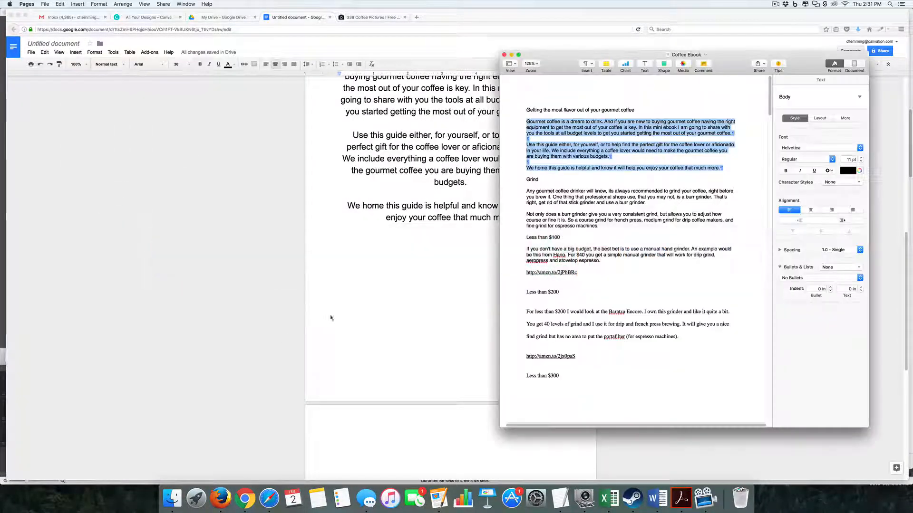
Select the Grind section text in the Pages draft for copying
{"action": "left_click", "coordinate": [527, 186]}
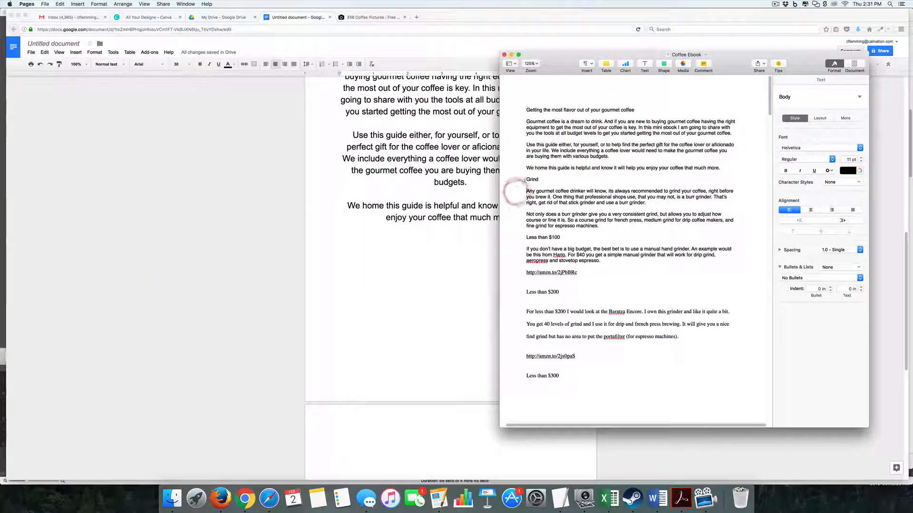
{"action": "left_click_drag", "start_coordinate": [525, 180], "coordinate": [589, 274]}
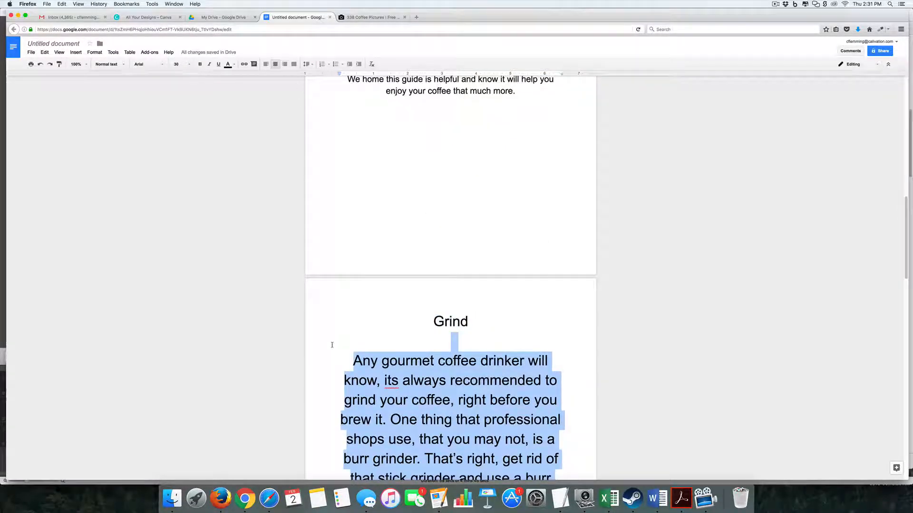
Left-align the Grind page text and shrink the grinder photo beside the paragraph
{"action": "left_click", "coordinate": [189, 64]}
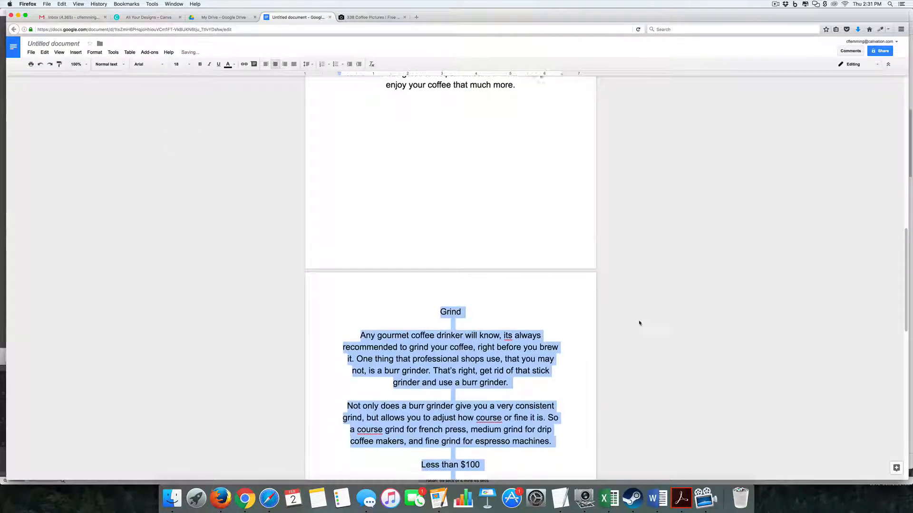
{"action": "left_click", "coordinate": [363, 361]}
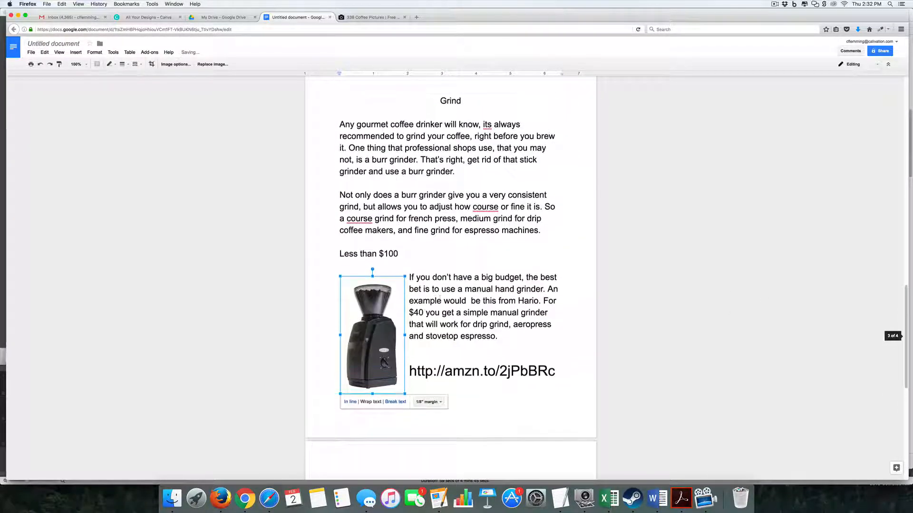
{"action": "left_click_drag", "start_coordinate": [405, 395], "coordinate": [391, 370]}
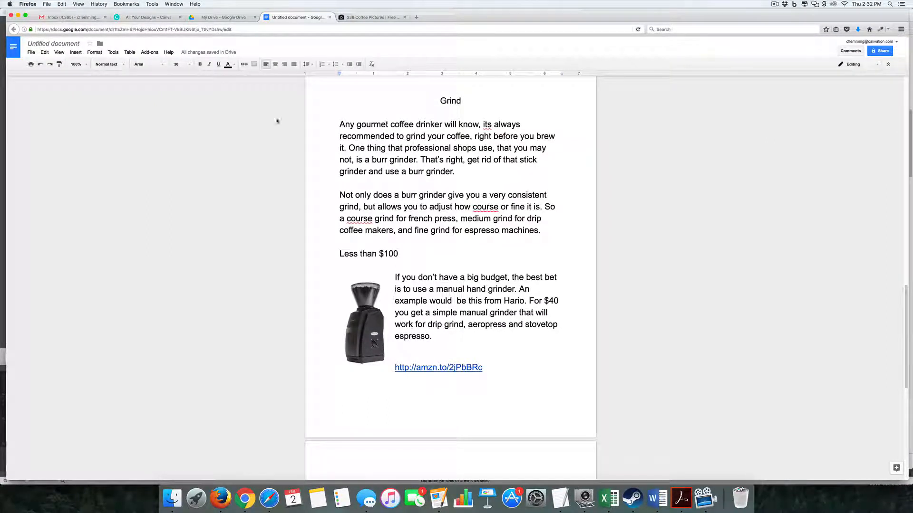
Download the coffee guide as a PDF via File > Download as
{"action": "left_click", "coordinate": [30, 51]}
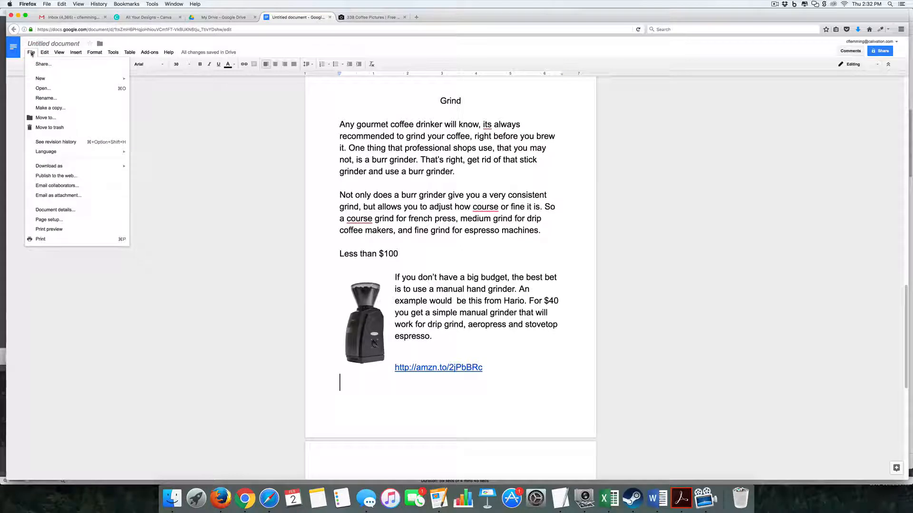
{"action": "mouse_move", "coordinate": [48, 166]}
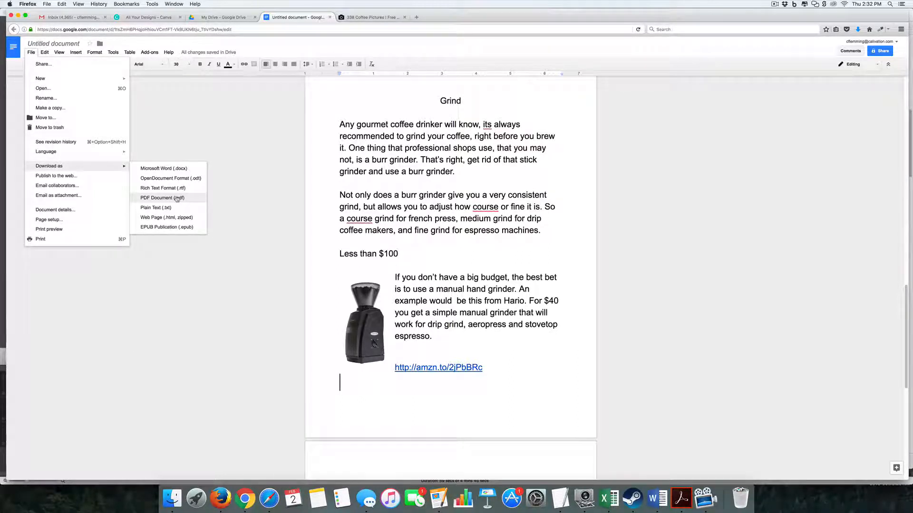
{"action": "mouse_move", "coordinate": [229, 206]}
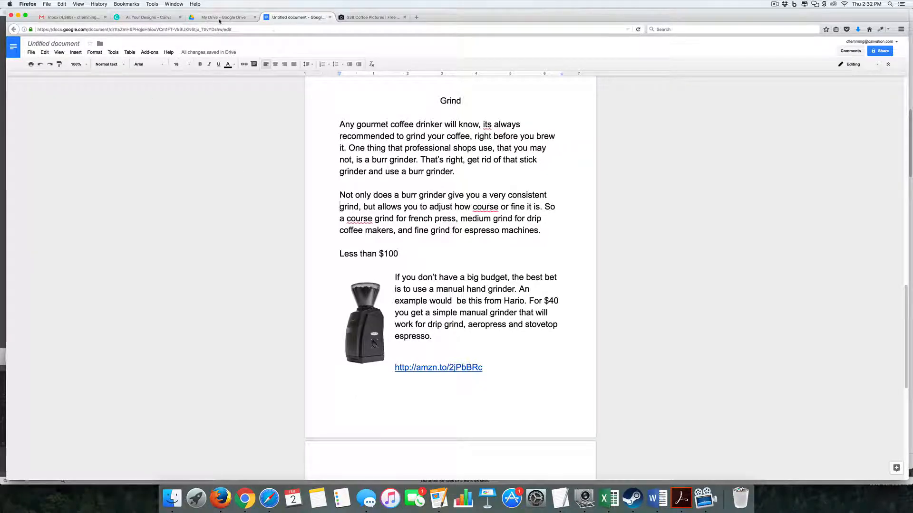
Create a new blank Google Slides presentation from Google Drive
{"action": "left_click", "coordinate": [222, 17]}
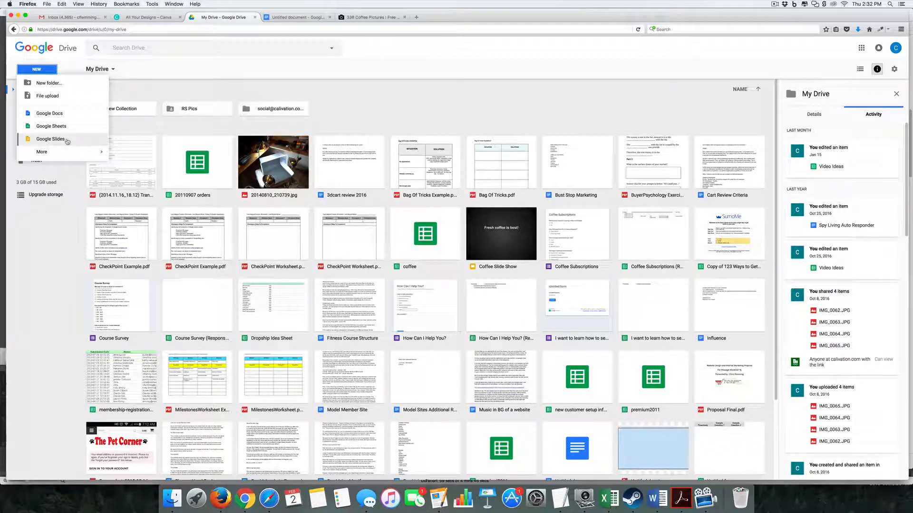
{"action": "left_click", "coordinate": [49, 139]}
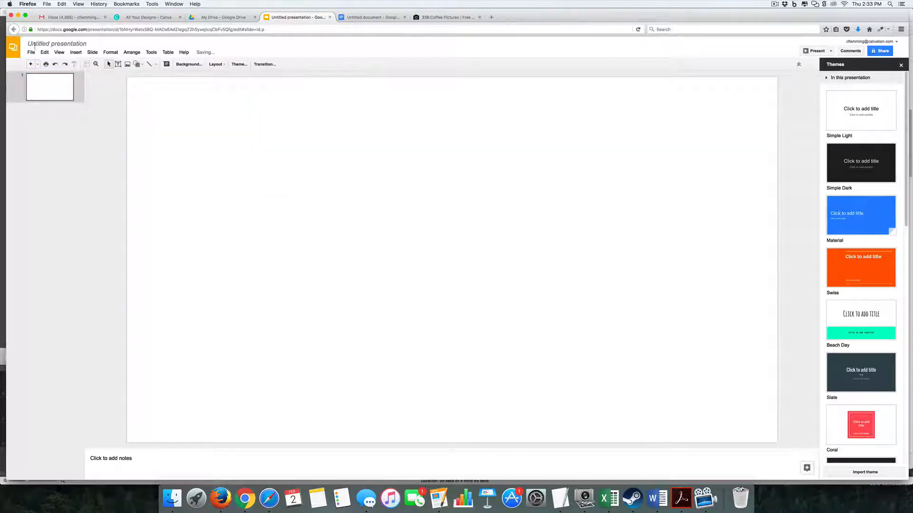
Set a custom page size of 8.5 by 11 inches via Page setup
{"action": "left_click", "coordinate": [30, 52]}
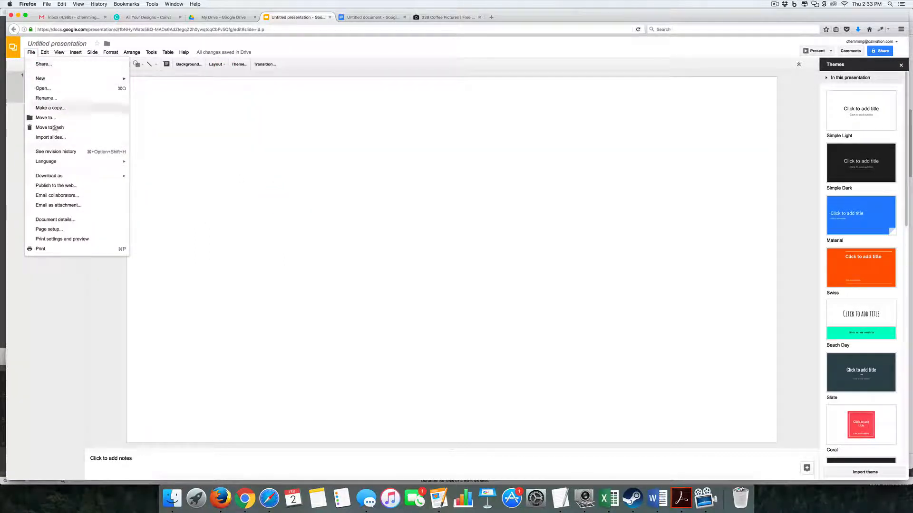
{"action": "left_click", "coordinate": [49, 229]}
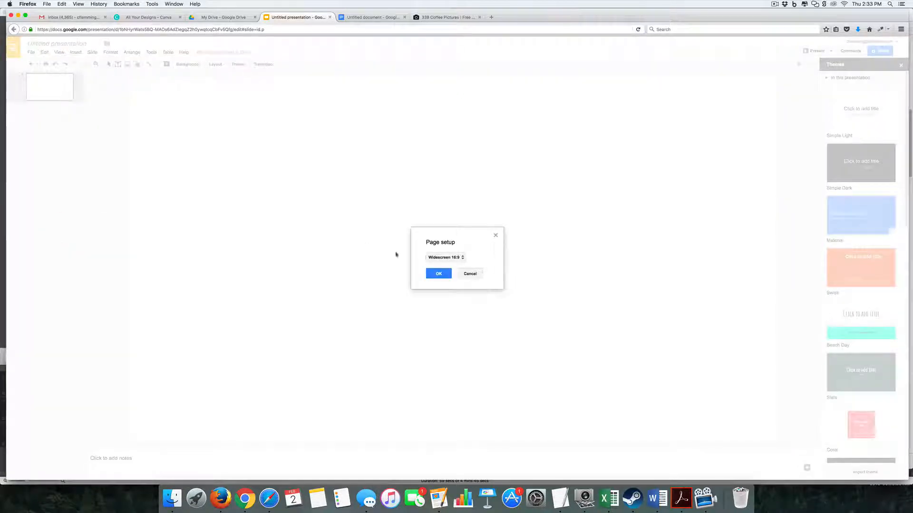
{"action": "left_click", "coordinate": [444, 258]}
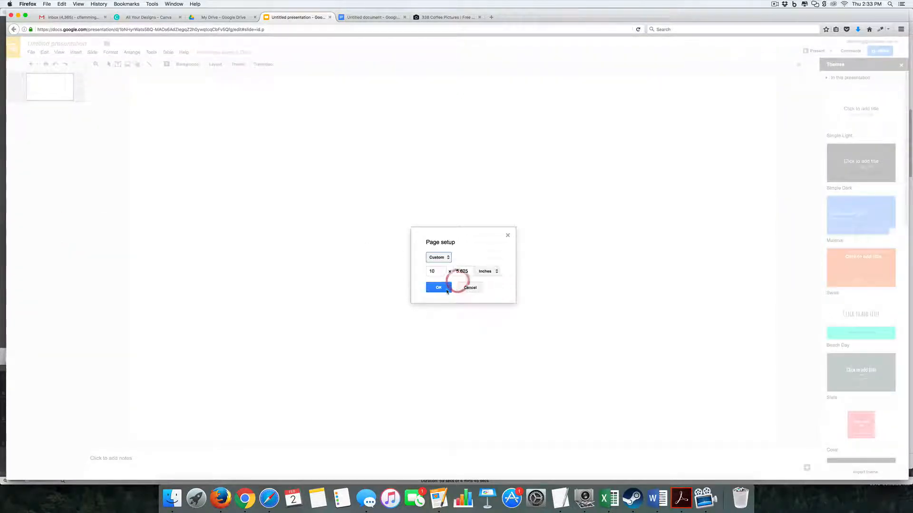
{"action": "type", "text": "8.5"}
{"action": "type", "text": "11"}
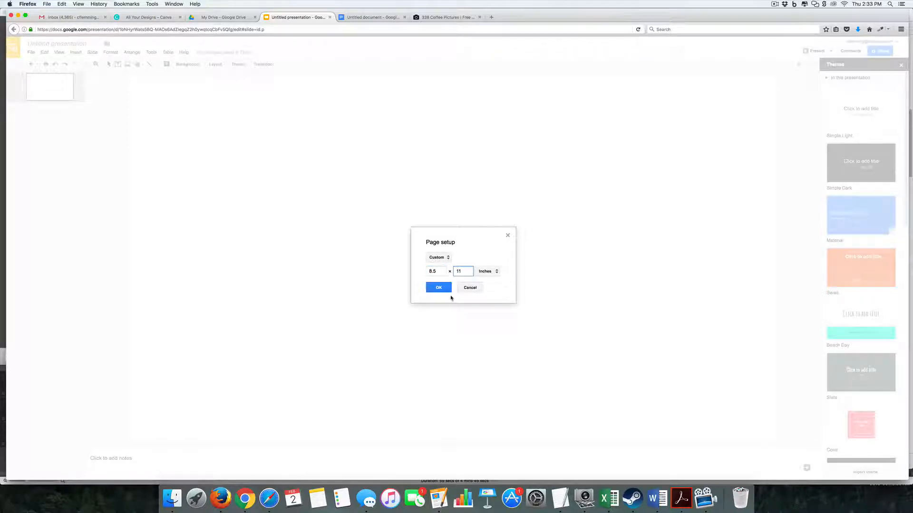
{"action": "left_click", "coordinate": [438, 287]}
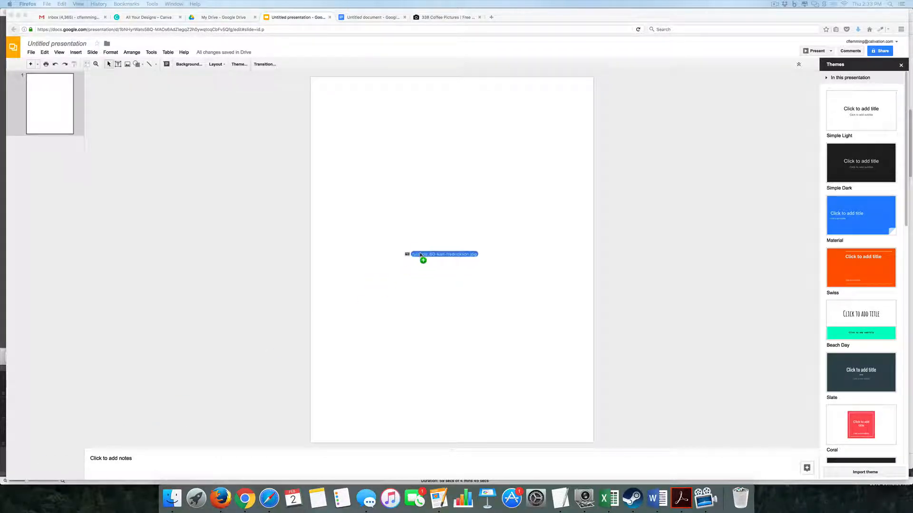
Place the pour-over coffee photo across the top of the slide
{"action": "left_click", "coordinate": [444, 255]}
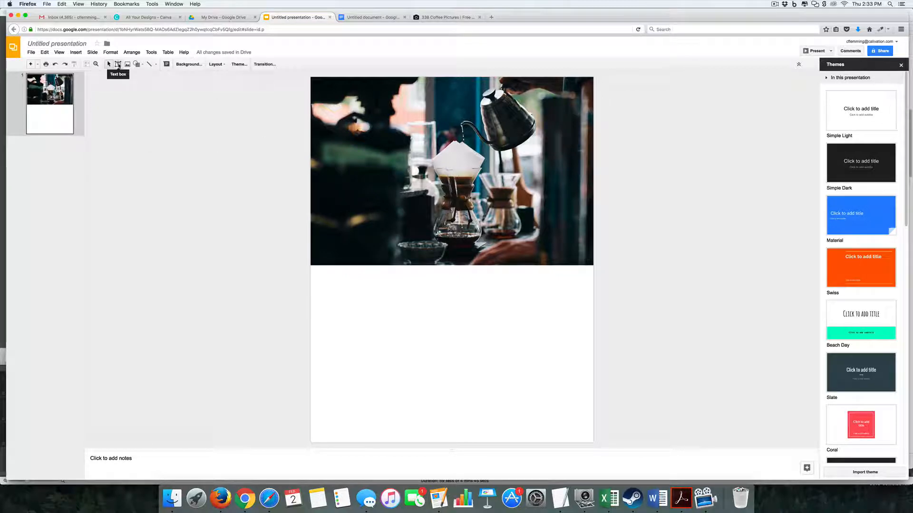
Draw a text box below the photo and enter the title Coffee Afficionado Buyers Guide
{"action": "left_click_drag", "start_coordinate": [332, 283], "coordinate": [483, 391]}
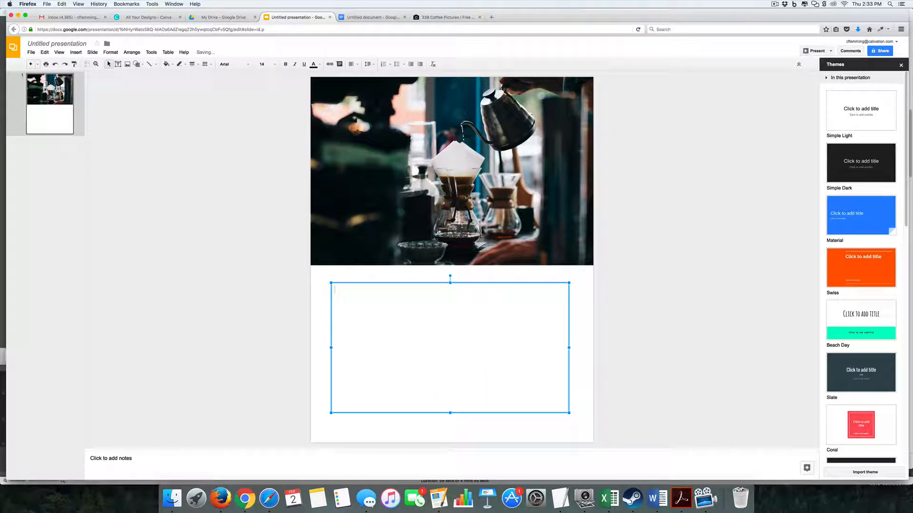
{"action": "type", "text": "Coffee"}
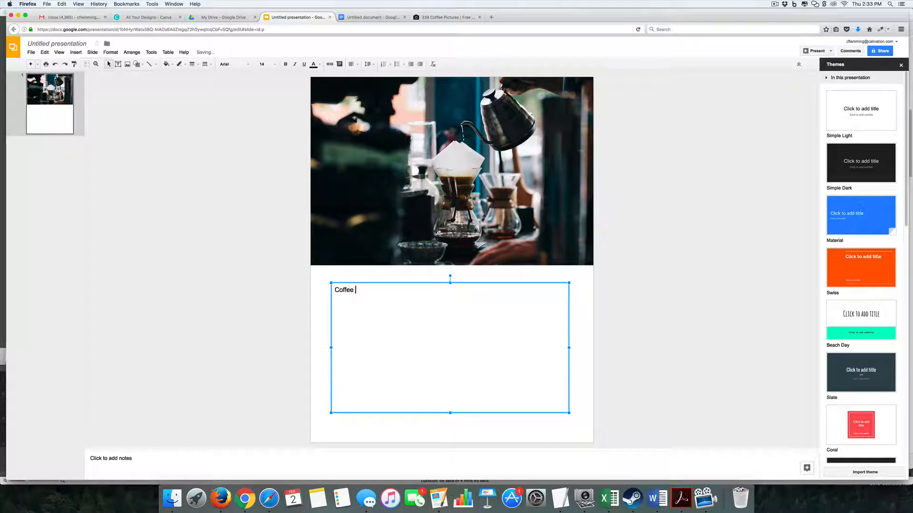
{"action": "type", "text": "Buy"}
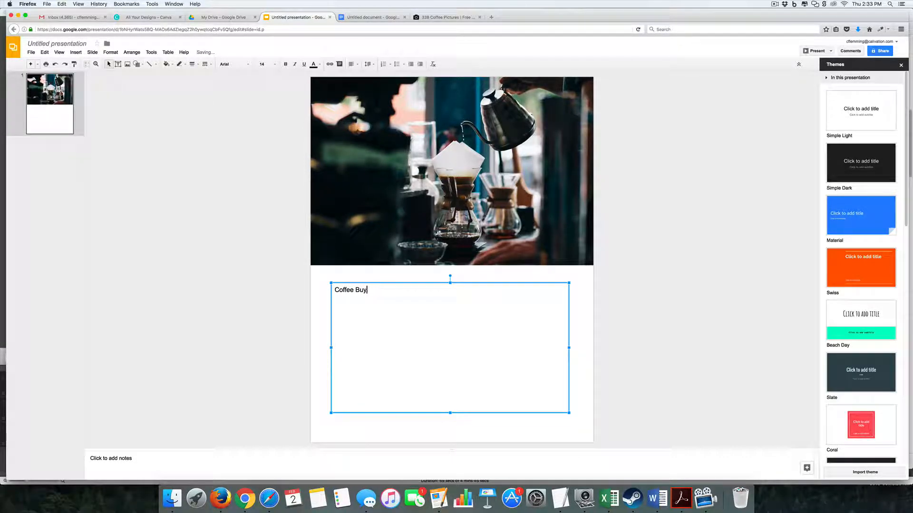
{"action": "type", "text": "Afficio"}
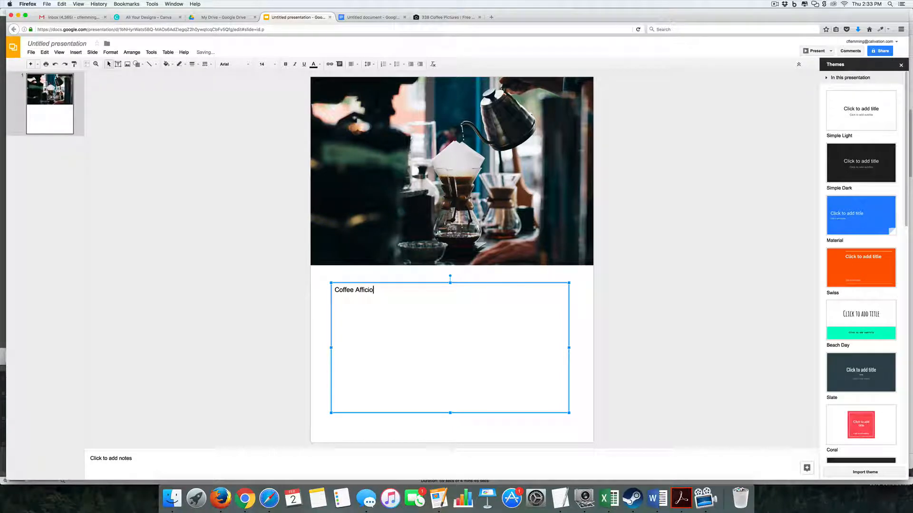
{"action": "type", "text": "nado"}
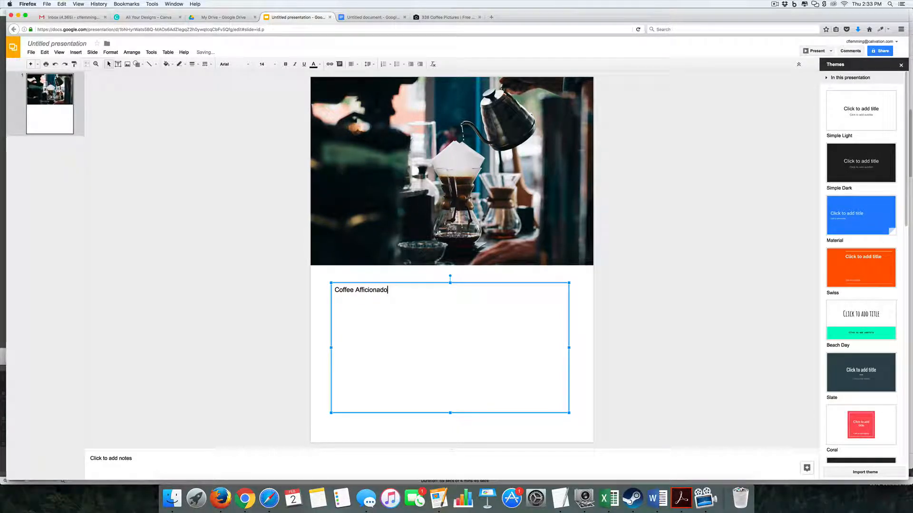
{"action": "type", "text": "s Buyer"}
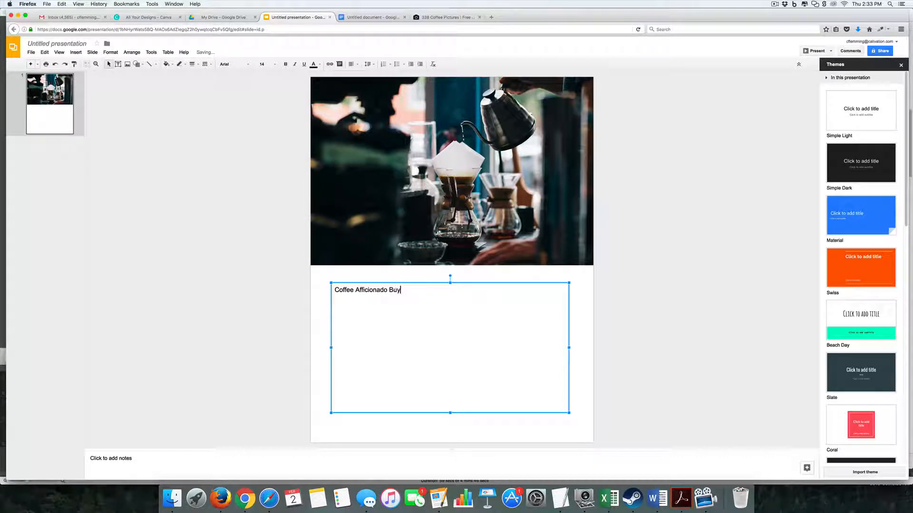
{"action": "type", "text": "ers GUi"}
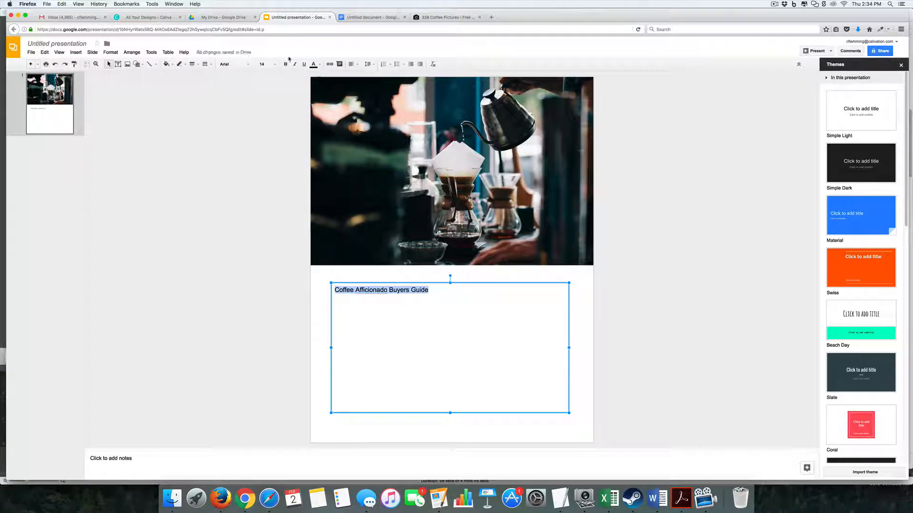
Set the title to font size 36 and centre it within its box
{"action": "left_click", "coordinate": [263, 64]}
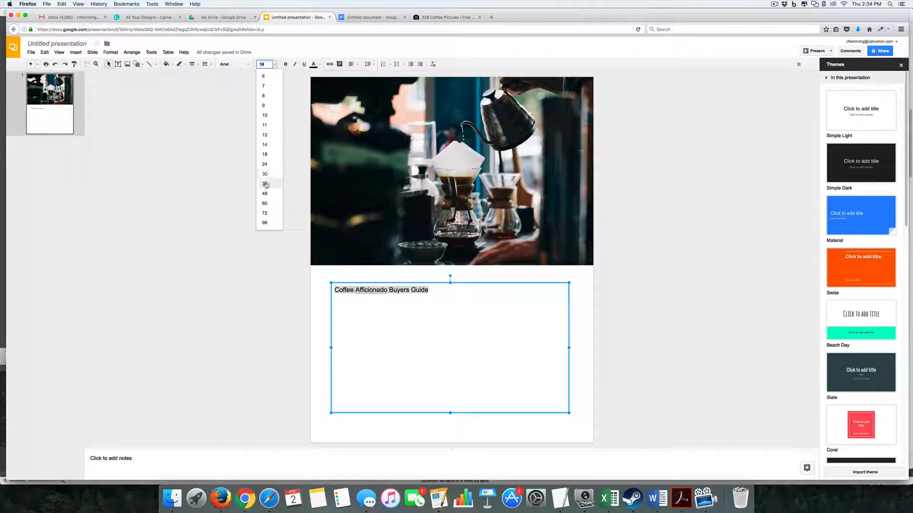
{"action": "left_click", "coordinate": [265, 184]}
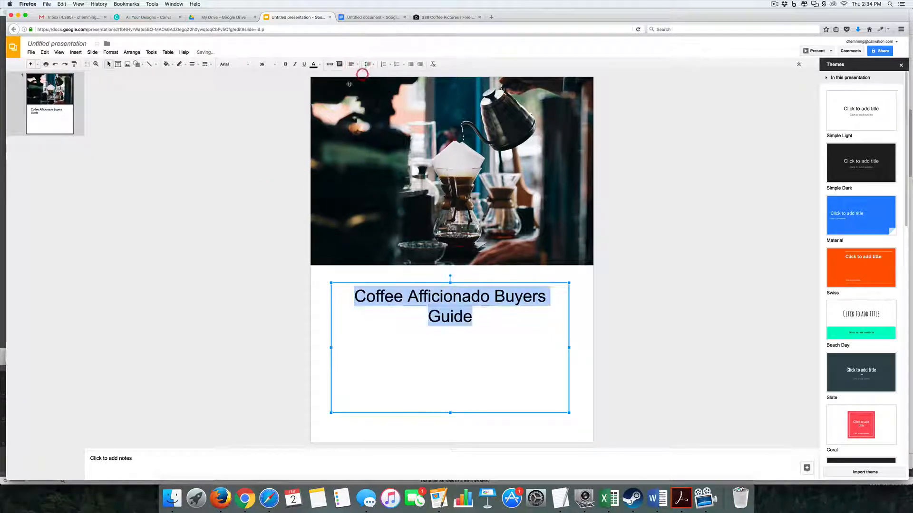
{"action": "left_click", "coordinate": [367, 64]}
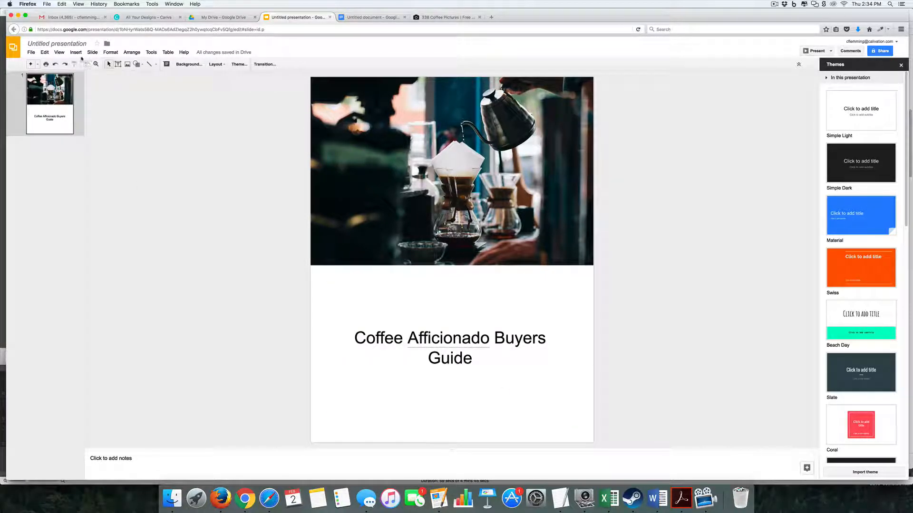
Add a slide with the grinder photo at top and a Grinders heading over it
{"action": "left_click", "coordinate": [37, 64]}
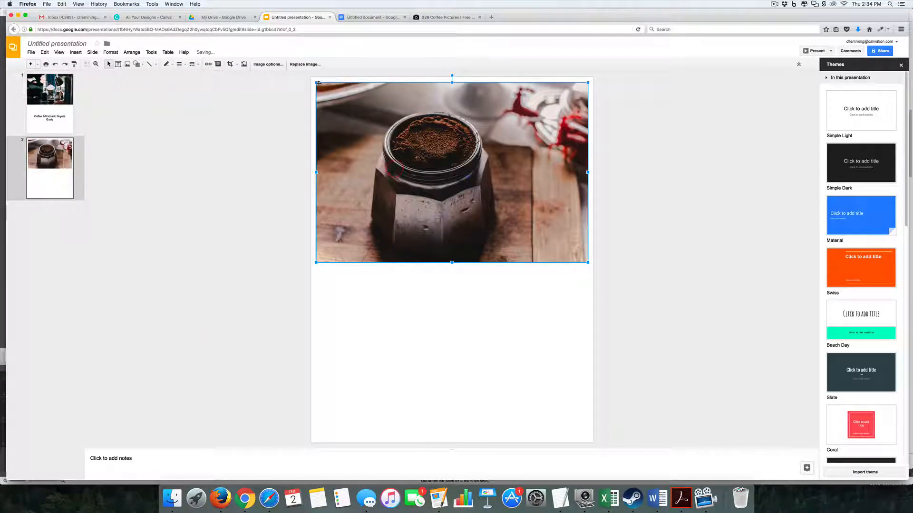
{"action": "left_click_drag", "start_coordinate": [451, 172], "coordinate": [444, 168]}
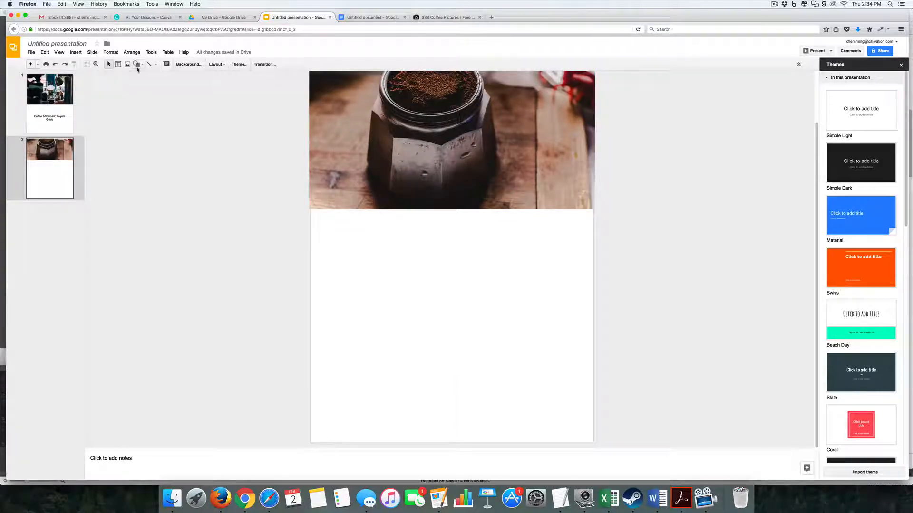
{"action": "mouse_move", "coordinate": [118, 64]}
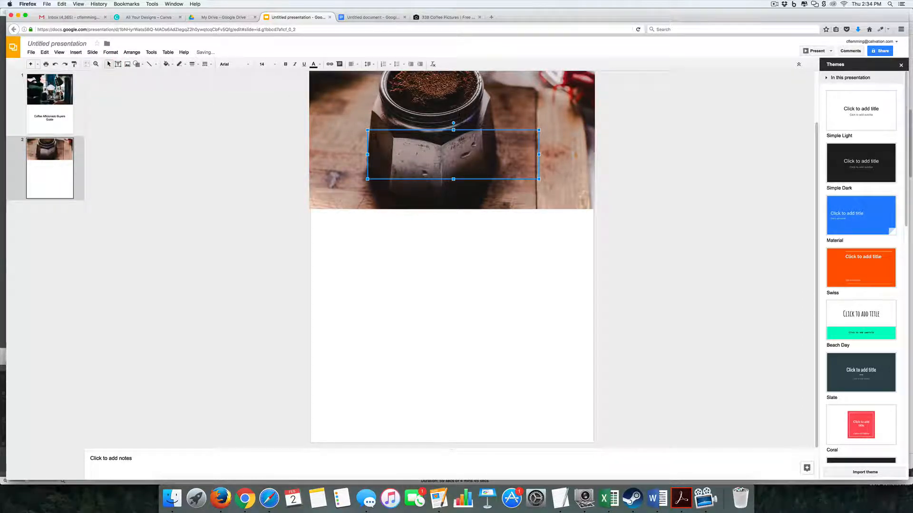
{"action": "type", "text": "Grinders"}
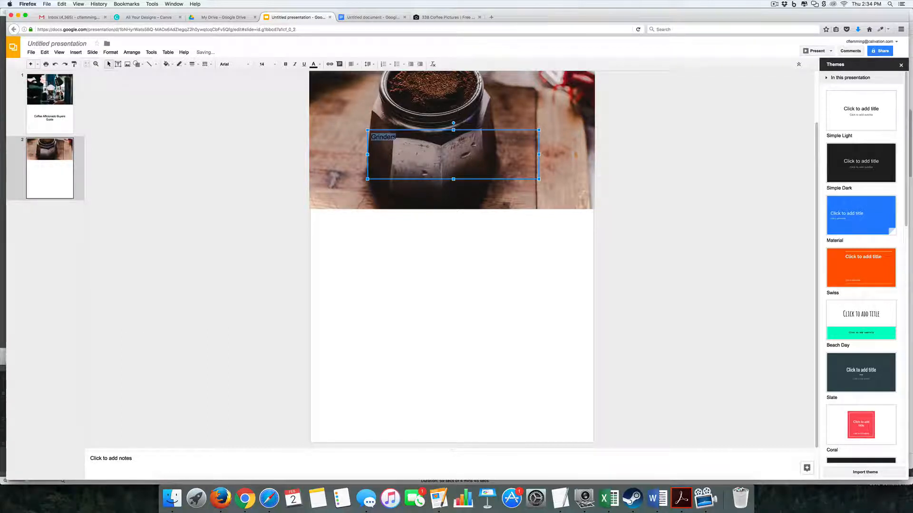
{"action": "left_click", "coordinate": [312, 64]}
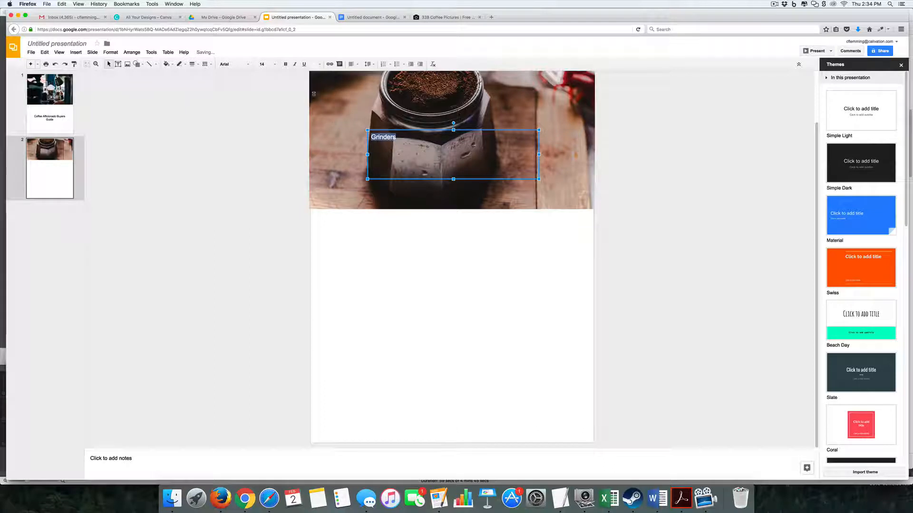
Set the Grinders heading to size 36 and move it lower over the photo
{"action": "left_click", "coordinate": [262, 63]}
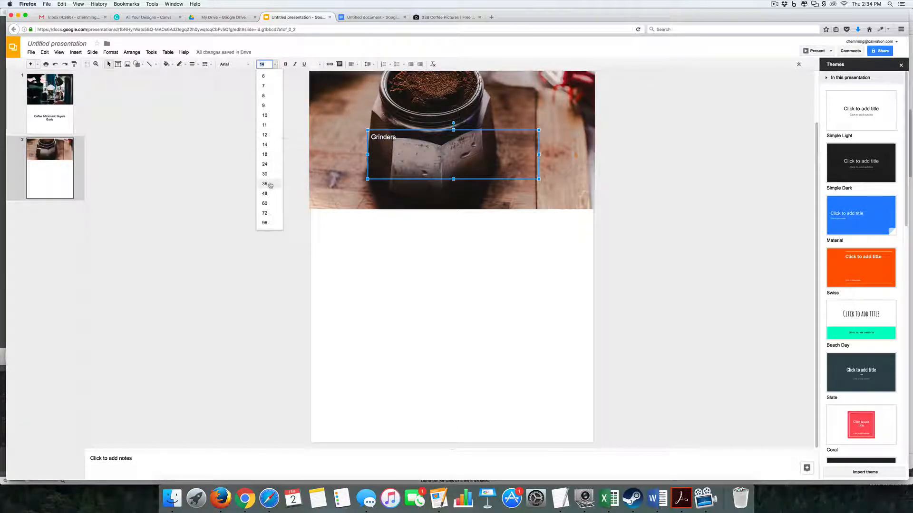
{"action": "left_click", "coordinate": [266, 183]}
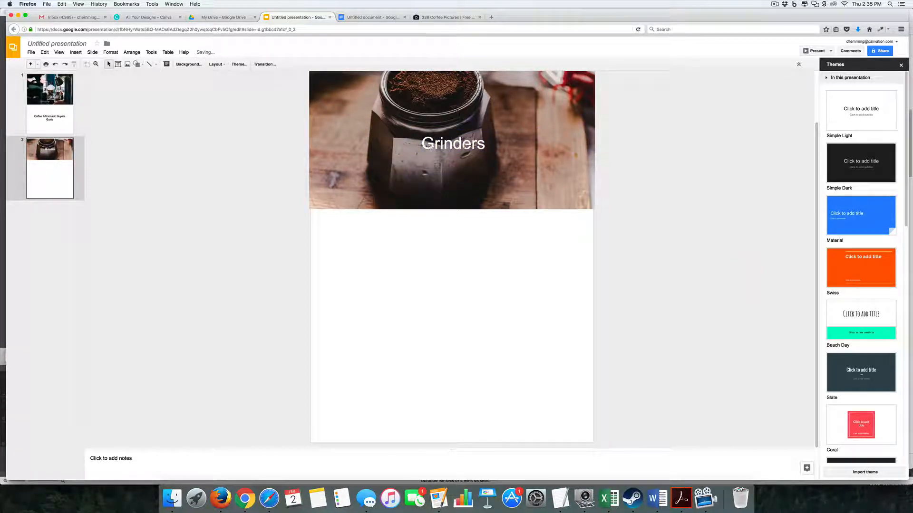
{"action": "left_click", "coordinate": [453, 143]}
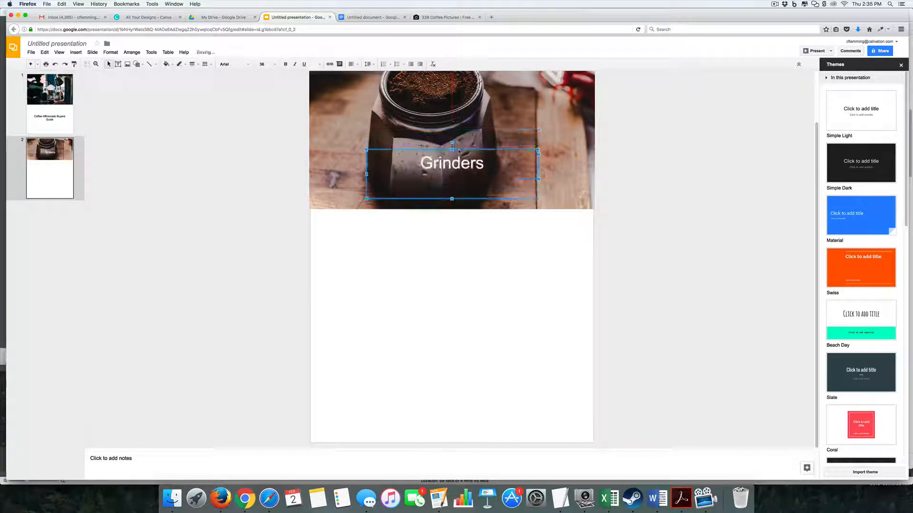
{"action": "left_click", "coordinate": [291, 226]}
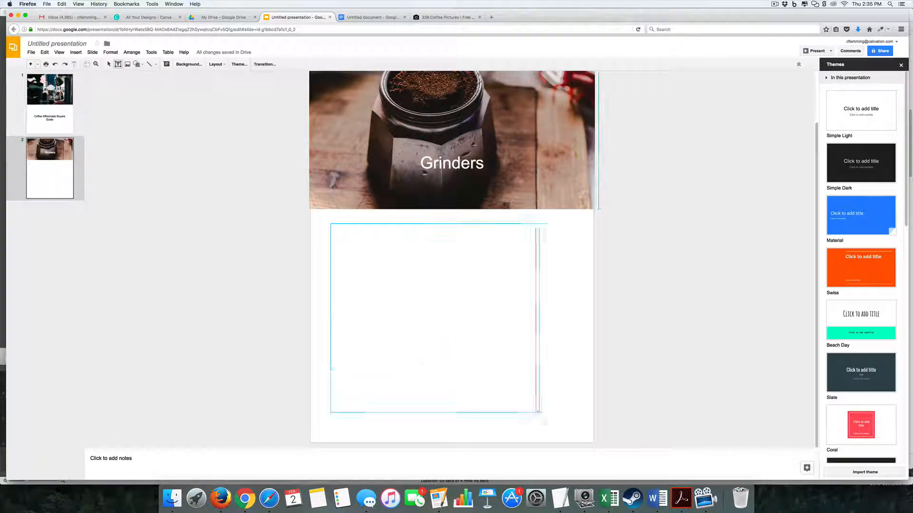
Add the Grind paragraphs in a text box below the photo, resized to fit
{"action": "left_click", "coordinate": [450, 320]}
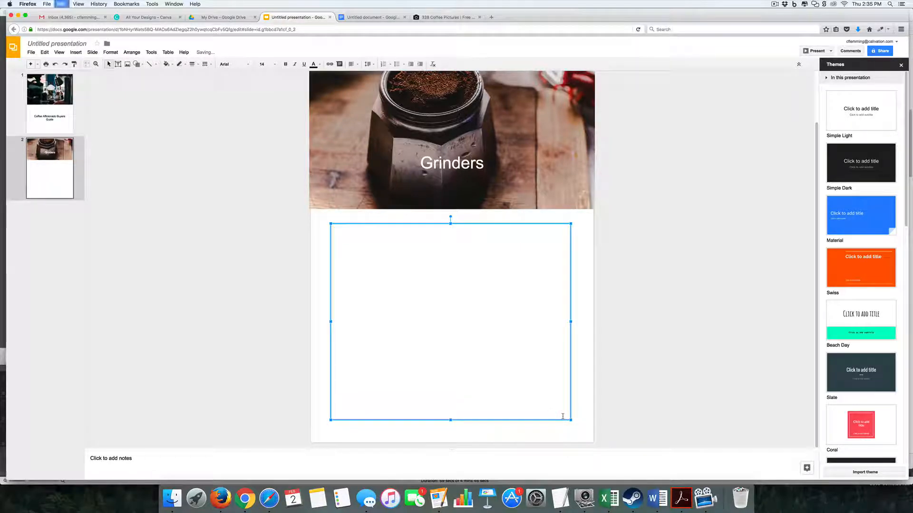
{"action": "type", "text": "Grind"}
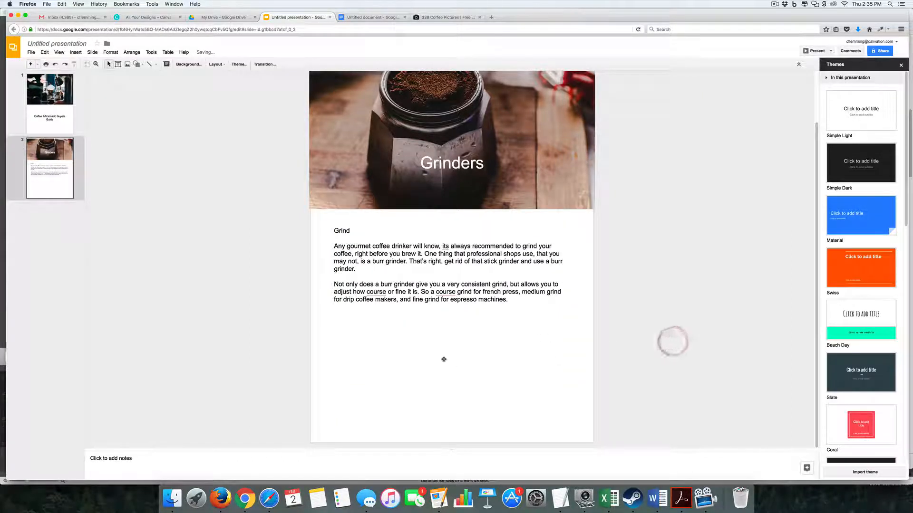
{"action": "left_click", "coordinate": [443, 359]}
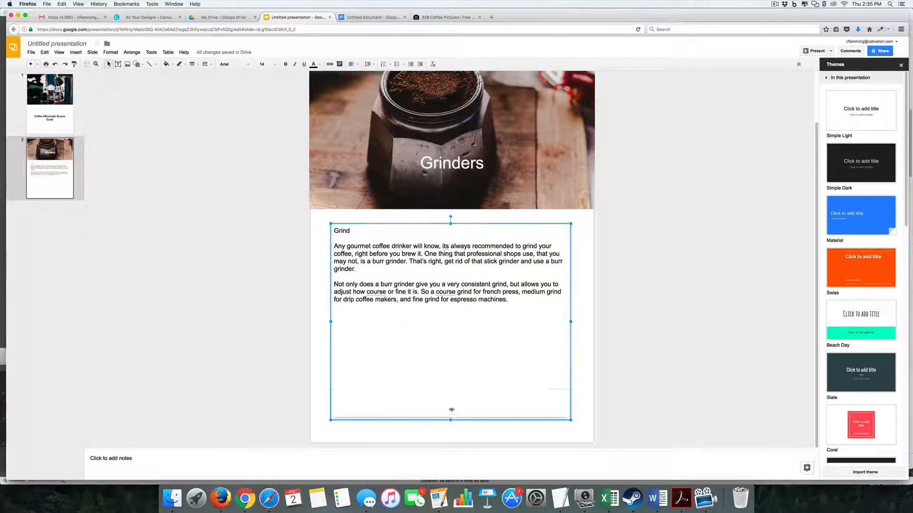
{"action": "left_click_drag", "start_coordinate": [451, 419], "coordinate": [451, 311]}
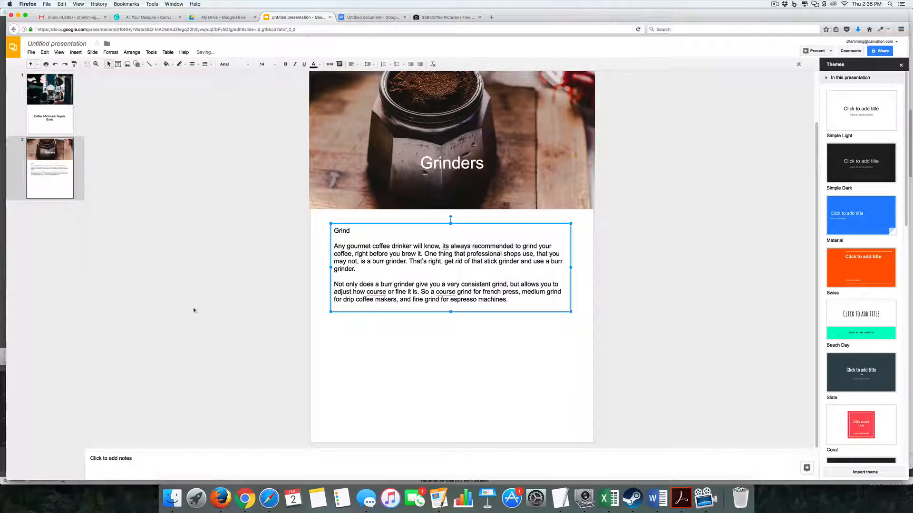
{"action": "left_click", "coordinate": [194, 309]}
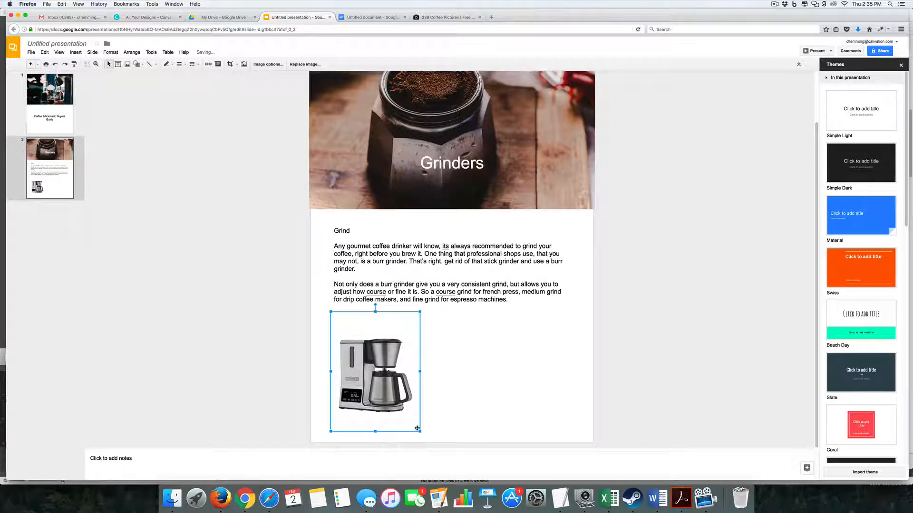
Shrink the coffee maker image and add a Less than $100 blurb with an Amazon link beside it
{"action": "left_click_drag", "start_coordinate": [419, 430], "coordinate": [395, 394]}
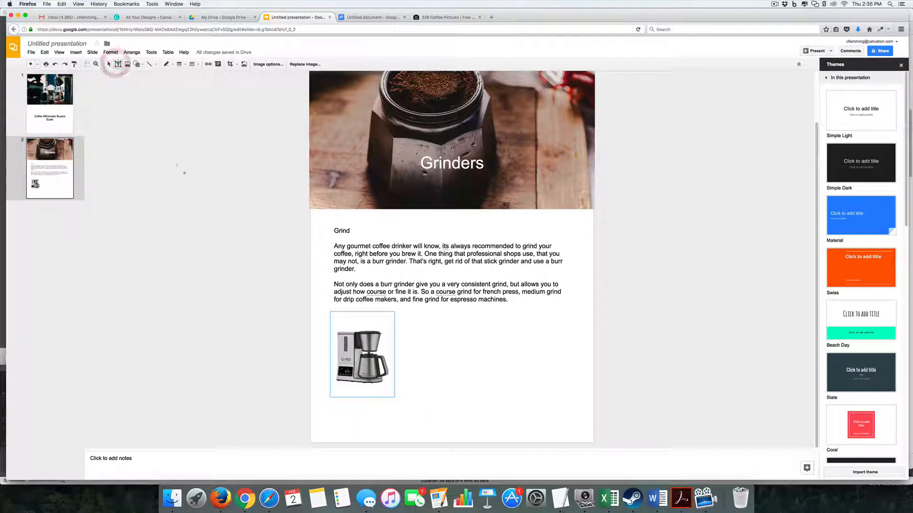
{"action": "left_click_drag", "start_coordinate": [413, 315], "coordinate": [557, 400]}
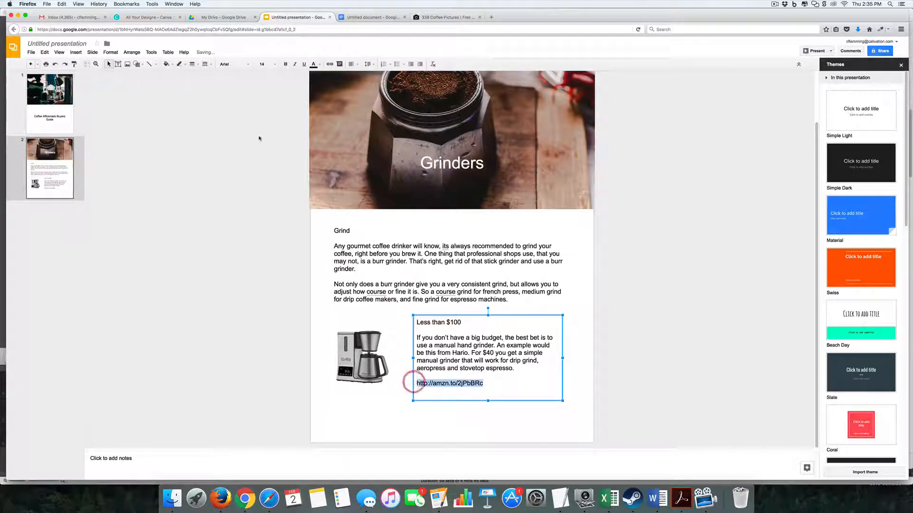
{"action": "left_click", "coordinate": [449, 383]}
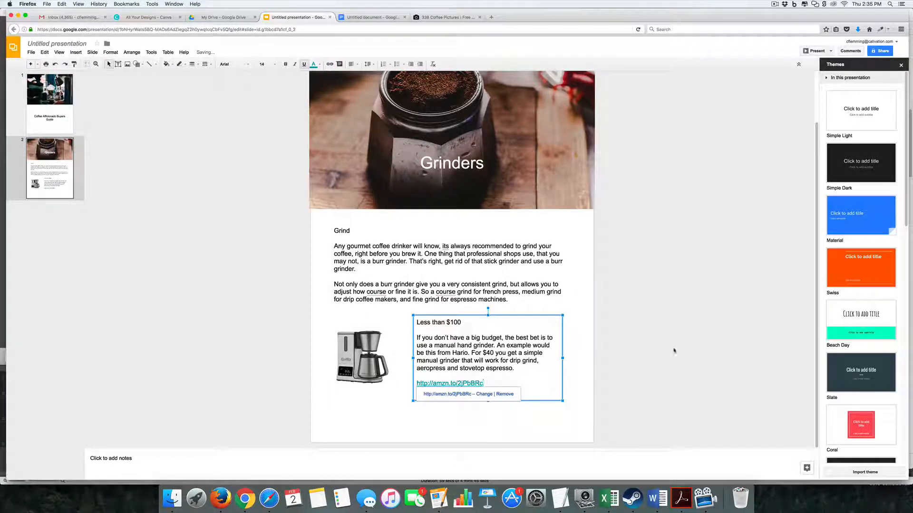
{"action": "left_click", "coordinate": [673, 350]}
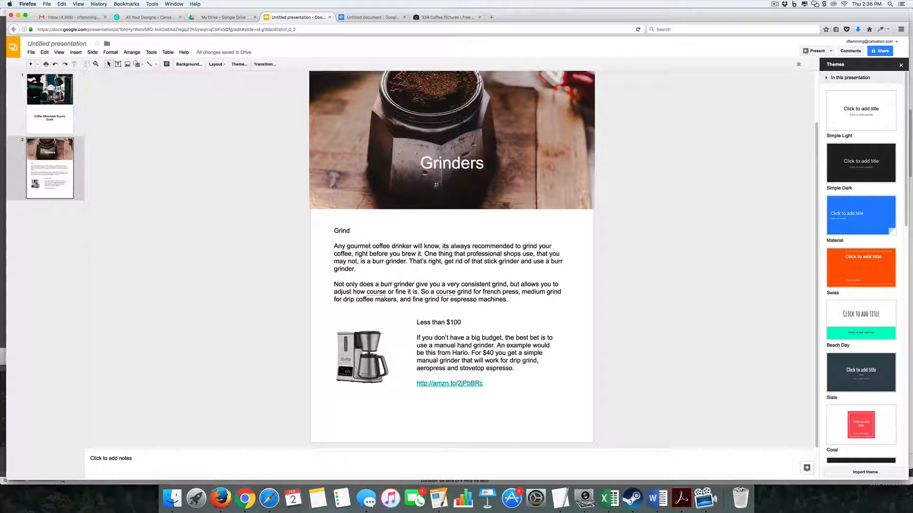
Delete the Grind heading word from the slide
{"action": "double_click", "coordinate": [342, 230]}
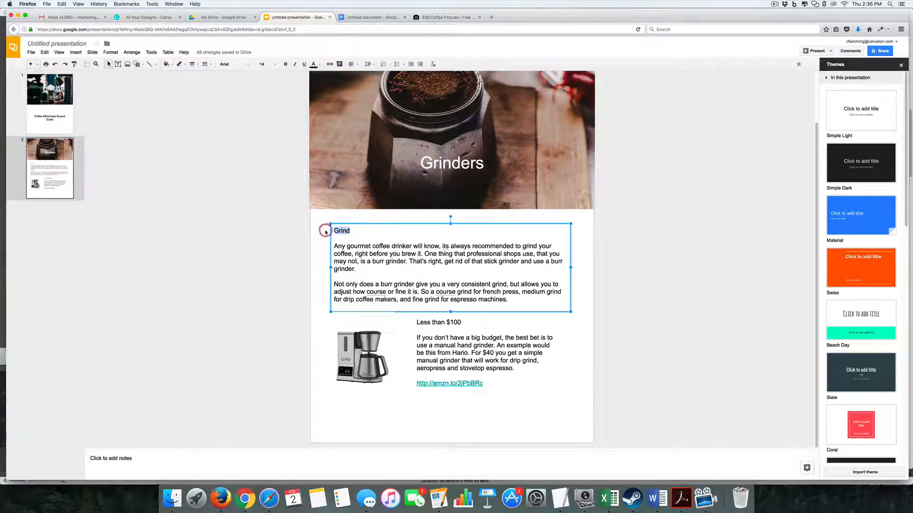
{"action": "key", "text": "backspace"}
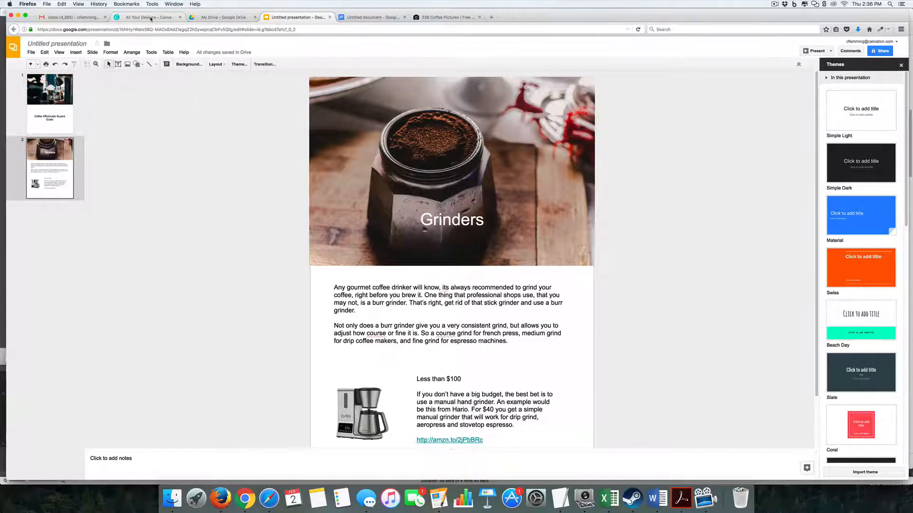
Switch to Canva and start a new eBook design from Blogging & eBooks
{"action": "left_click", "coordinate": [146, 18]}
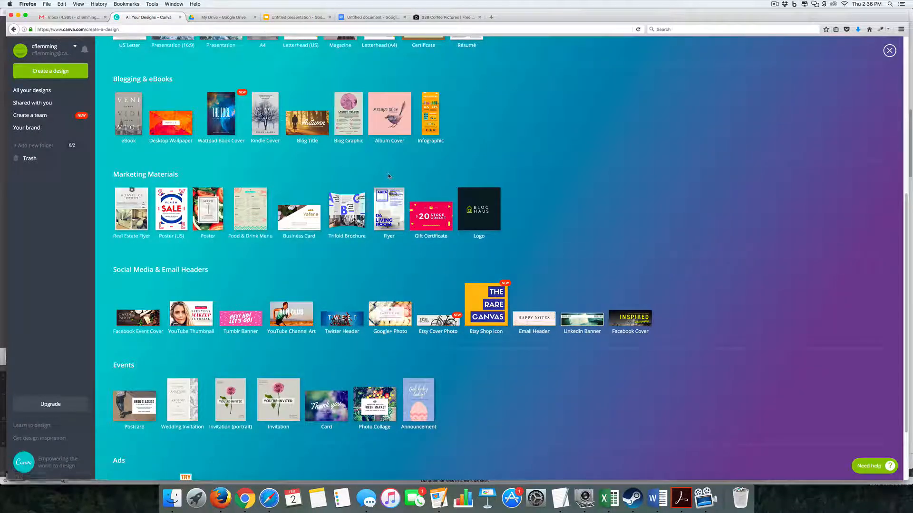
{"action": "mouse_move", "coordinate": [368, 208]}
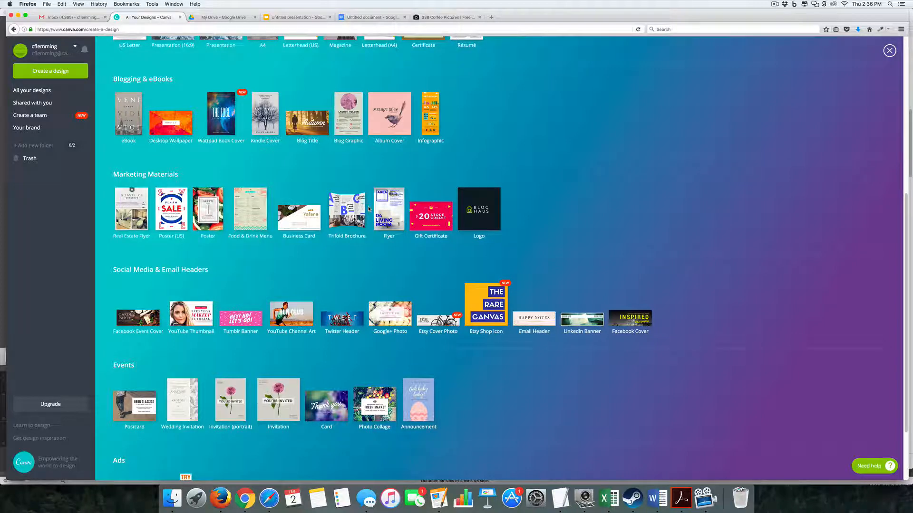
{"action": "mouse_move", "coordinate": [388, 208]}
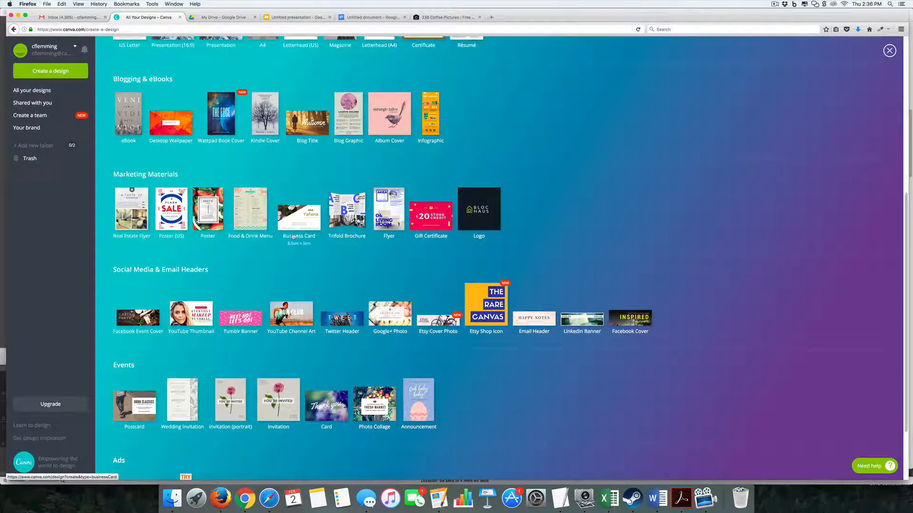
{"action": "scroll", "scroll_direction": "down", "scroll_amount": 3}
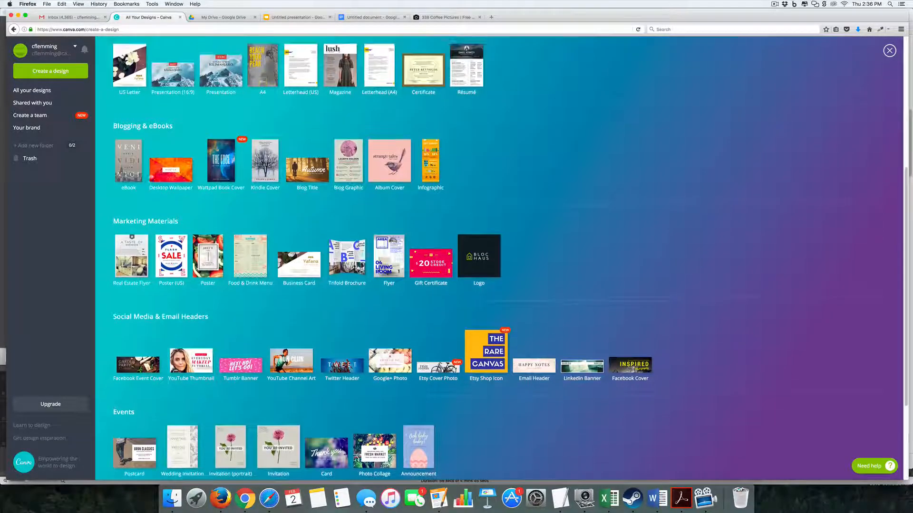
{"action": "left_click", "coordinate": [128, 160]}
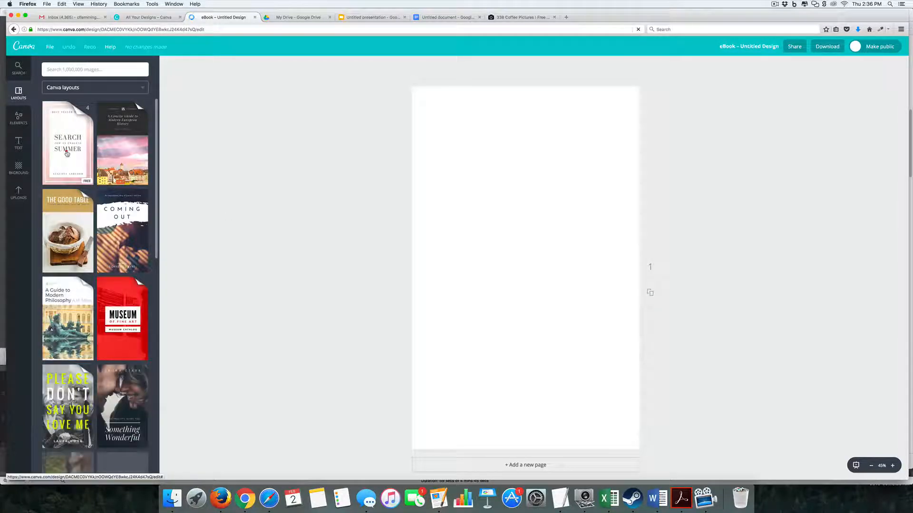
Apply the Modern Philosophy Ebook Cover layout to the first page
{"action": "left_click", "coordinate": [67, 144]}
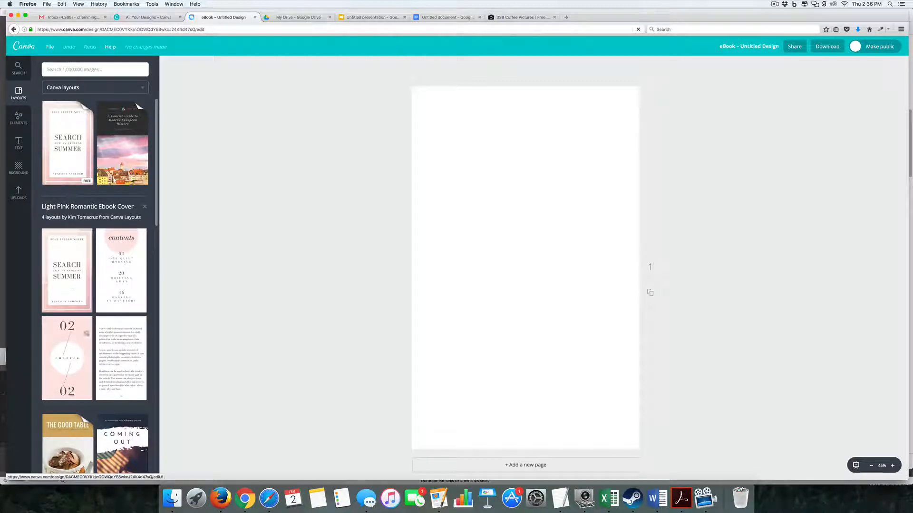
{"action": "scroll", "scroll_direction": "down", "scroll_amount": 3}
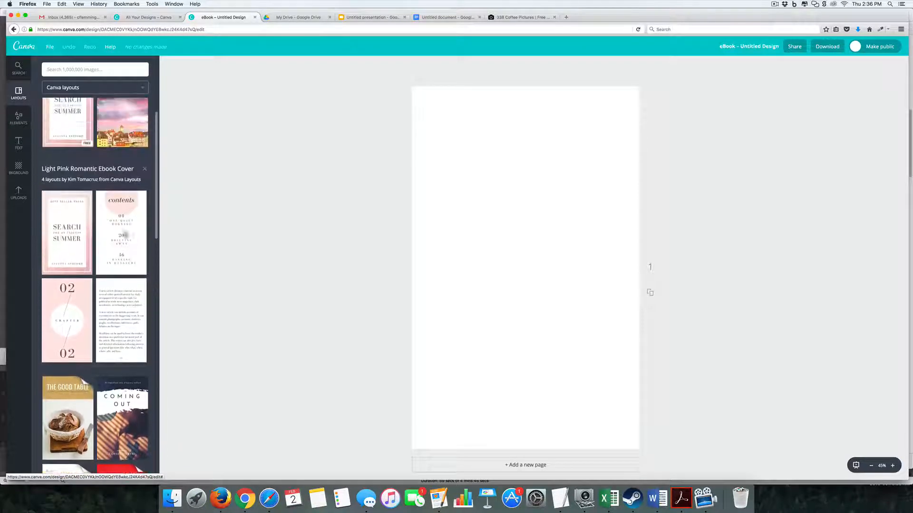
{"action": "scroll", "scroll_direction": "down", "scroll_amount": 3}
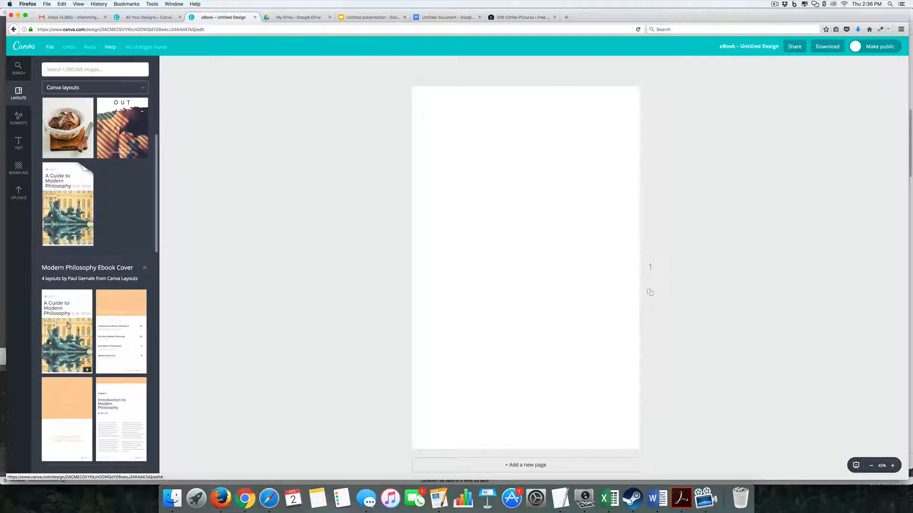
{"action": "left_click", "coordinate": [67, 332]}
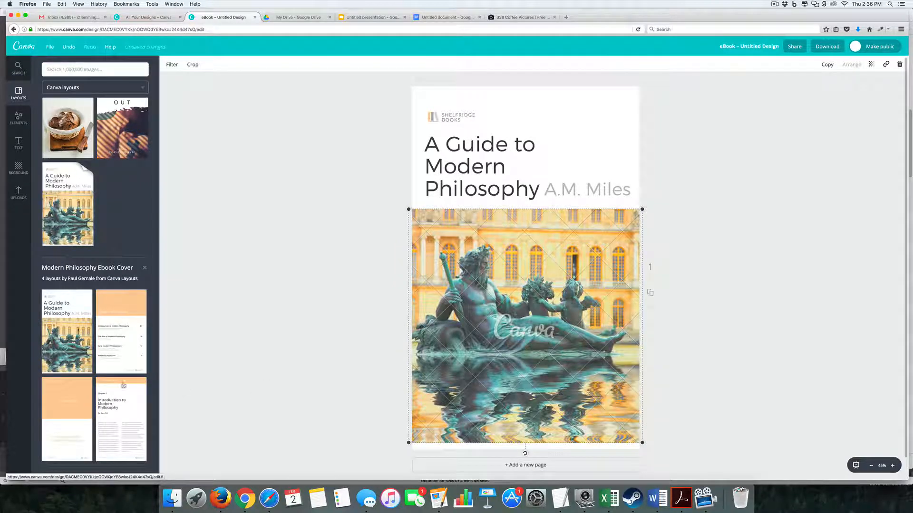
{"action": "left_click", "coordinate": [18, 117]}
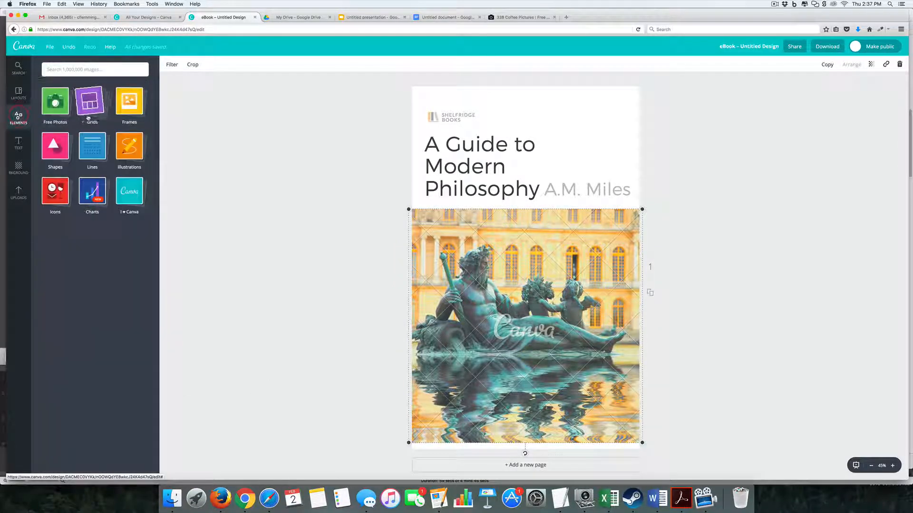
Browse Free Photos and swap the statue image for the hands-on-laptop photo
{"action": "left_click", "coordinate": [55, 100]}
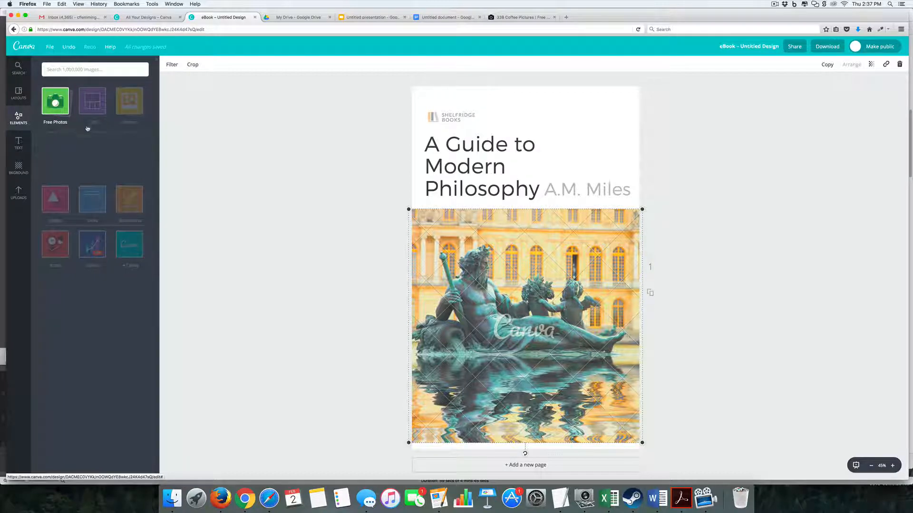
{"action": "left_click", "coordinate": [55, 102]}
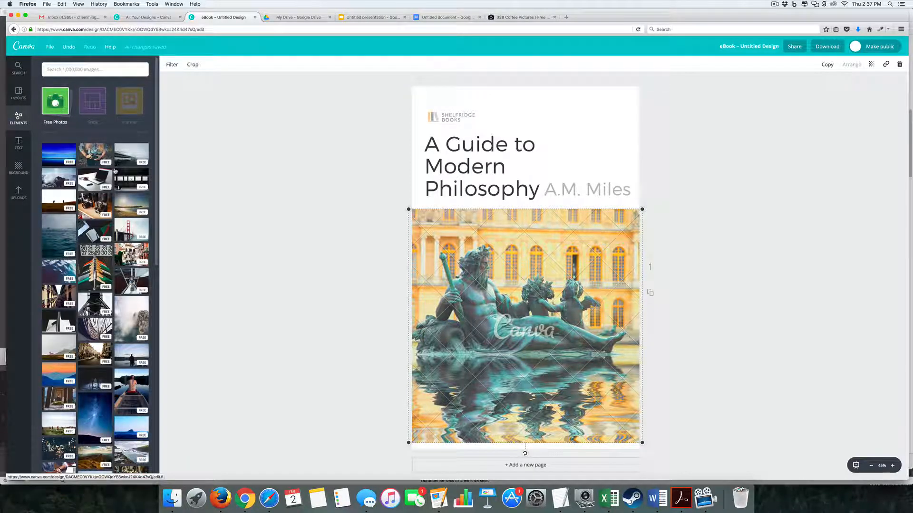
{"action": "scroll", "scroll_direction": "down", "scroll_amount": 3}
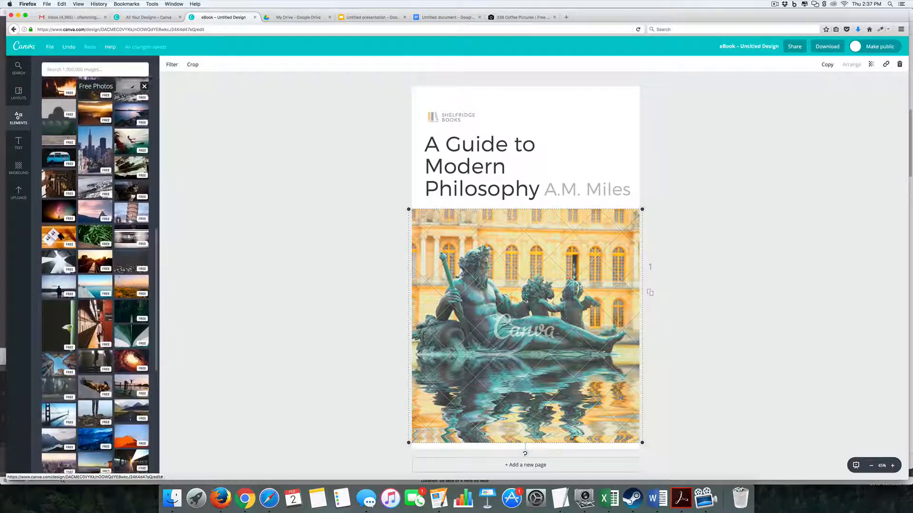
{"action": "scroll", "scroll_direction": "down", "scroll_amount": 3}
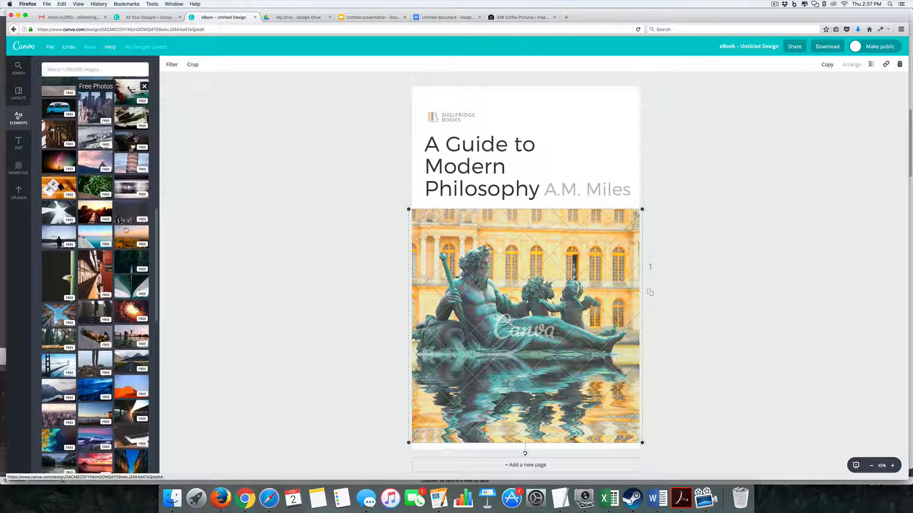
{"action": "scroll", "scroll_direction": "down", "scroll_amount": 3}
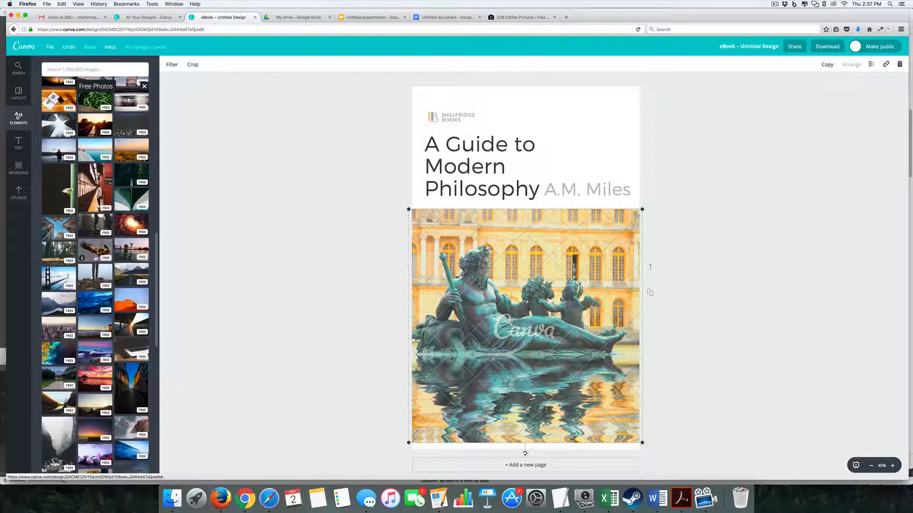
{"action": "scroll", "scroll_direction": "down", "scroll_amount": 3}
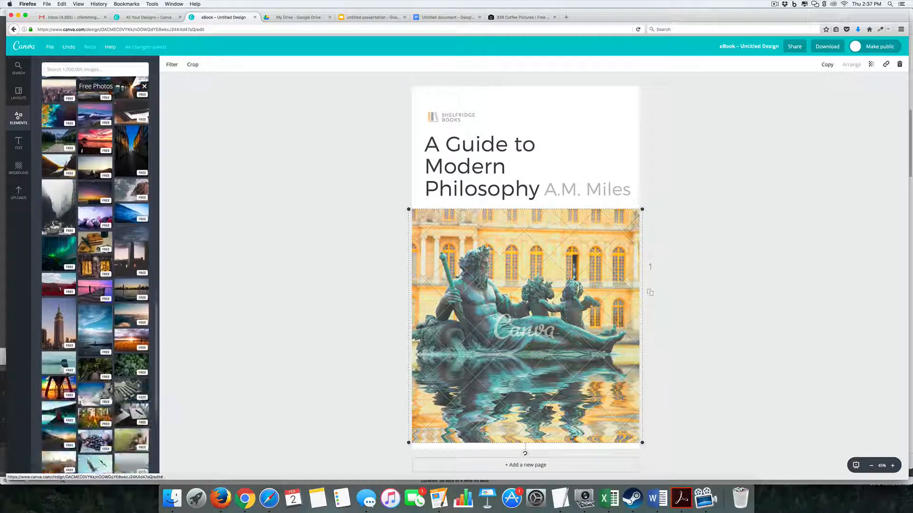
{"action": "scroll", "scroll_direction": "down", "scroll_amount": 3}
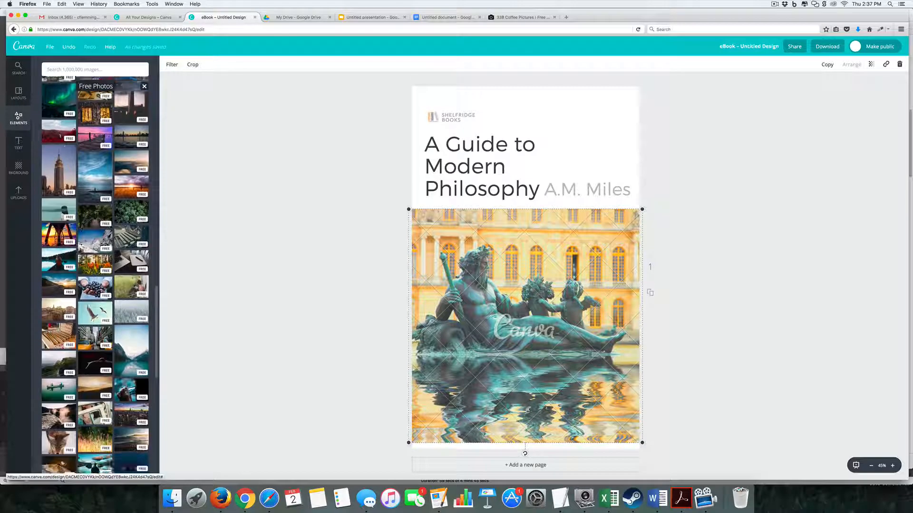
{"action": "scroll", "scroll_direction": "down", "scroll_amount": 3}
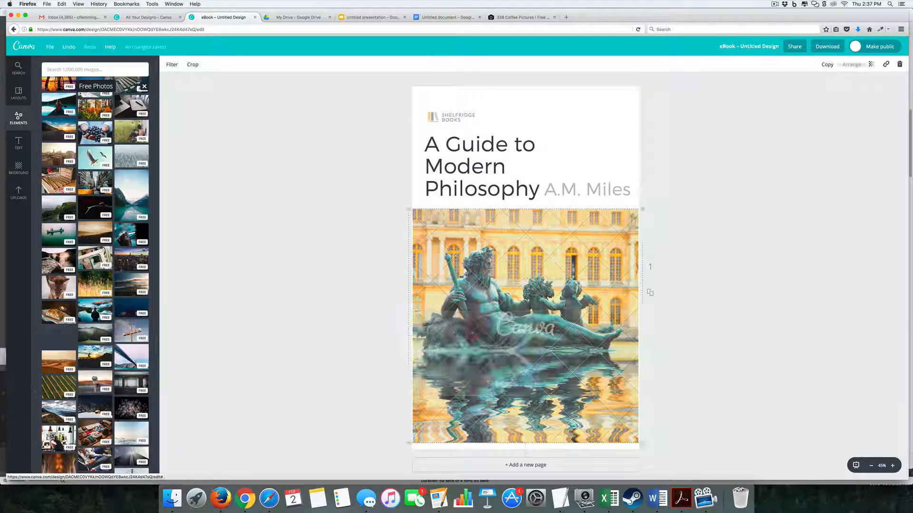
{"action": "left_click", "coordinate": [58, 337]}
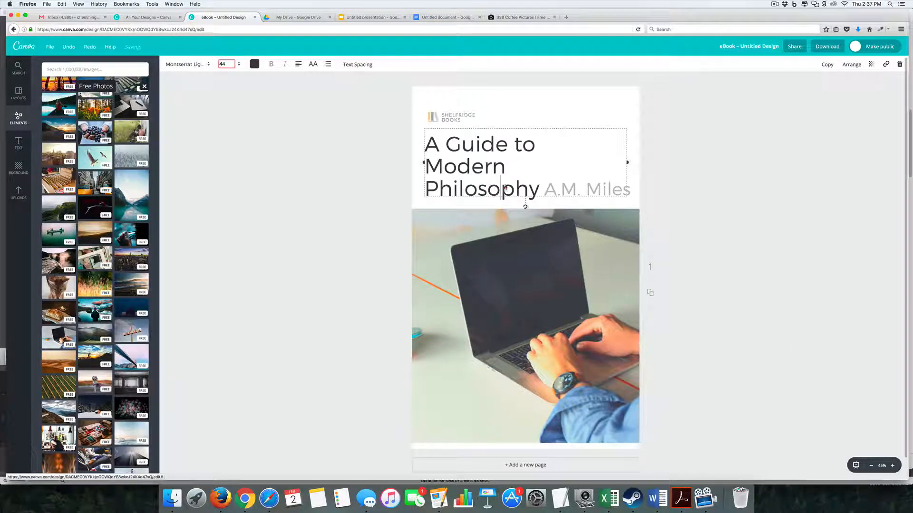
Overwrite the cover title's opening words with A Buyers Guide to Coffee
{"action": "double_click", "coordinate": [465, 166]}
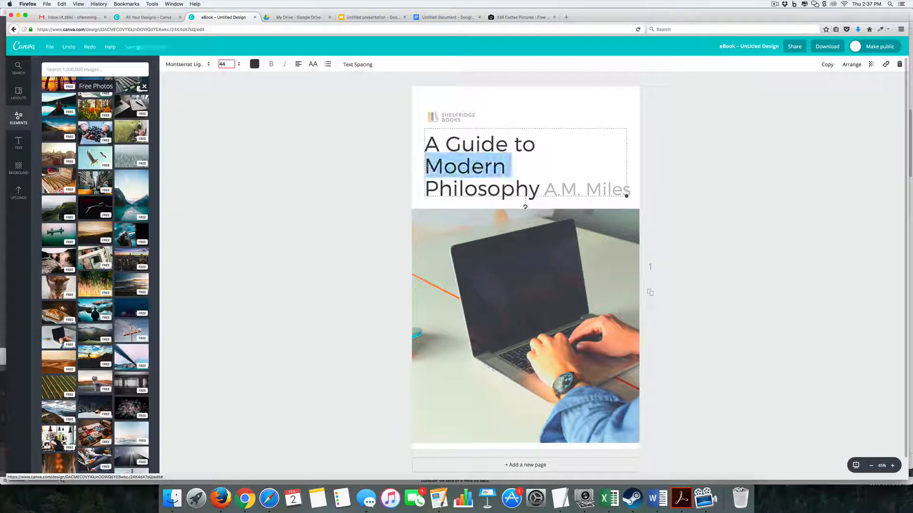
{"action": "type", "text": "bPhilosophy"}
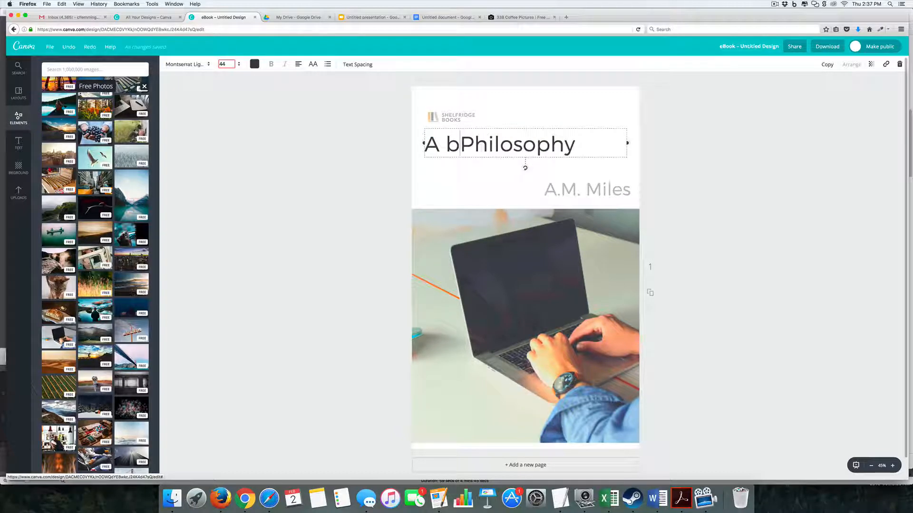
{"action": "type", "text": "uyers Guide to Coffee"}
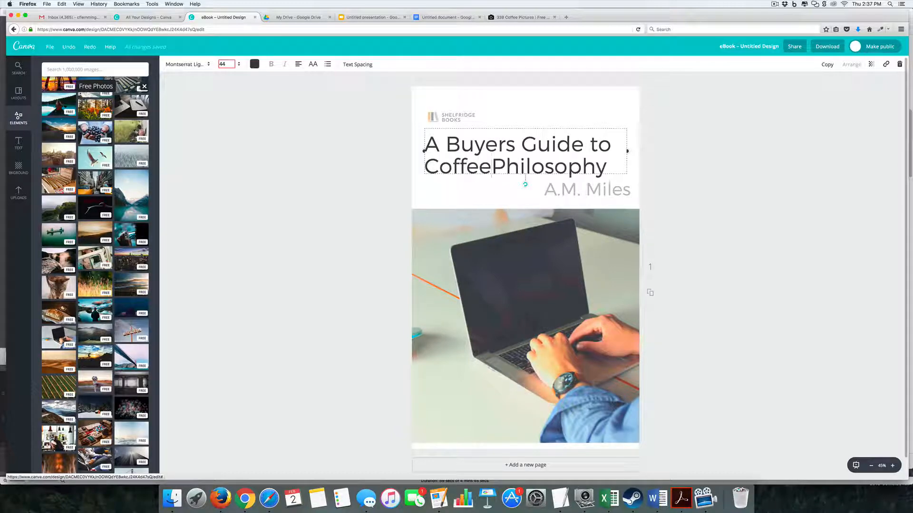
Trim the title to 'A Buyers Guide to Coffee' and set the author name to Chris
{"action": "key", "text": "backspace"}
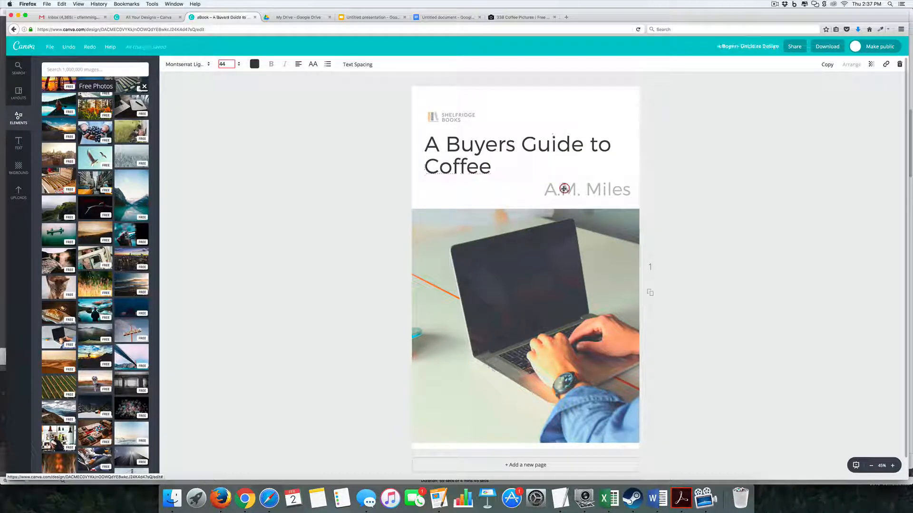
{"action": "type", "text": "Chris"}
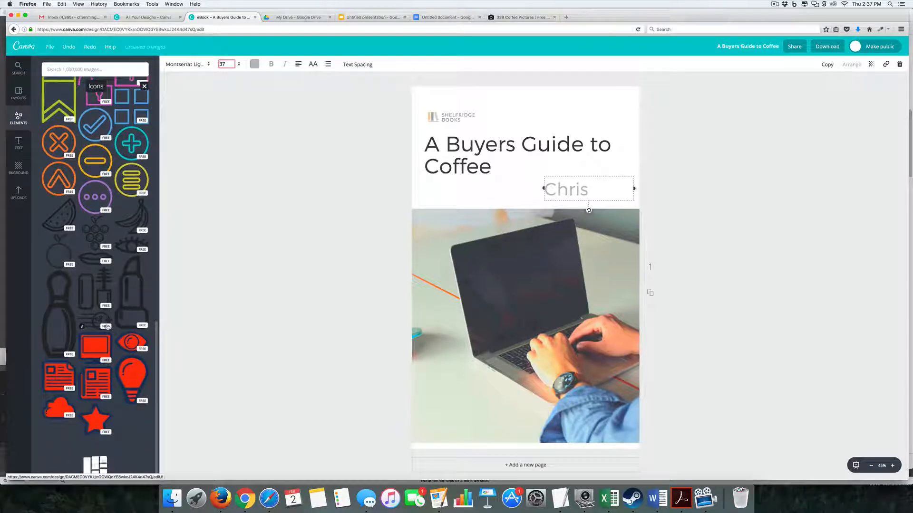
{"action": "scroll", "scroll_direction": "down", "scroll_amount": 3}
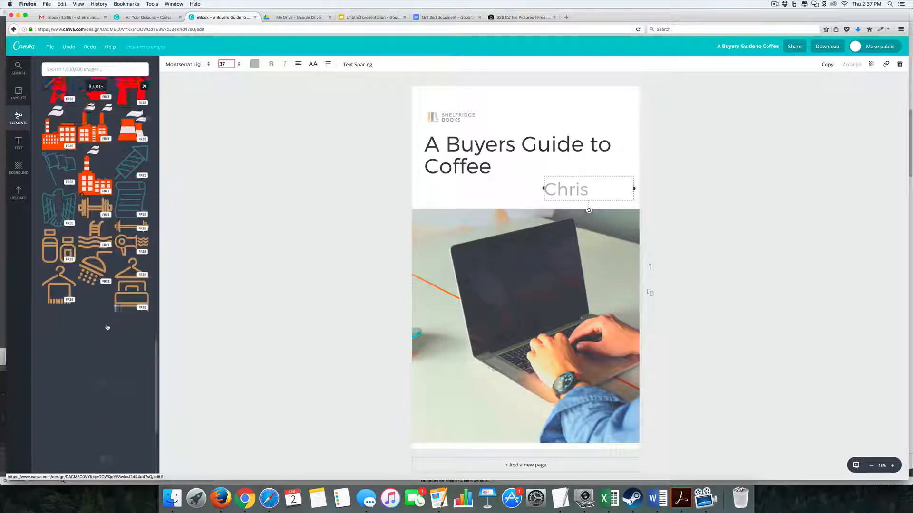
{"action": "scroll", "scroll_direction": "down", "scroll_amount": 3}
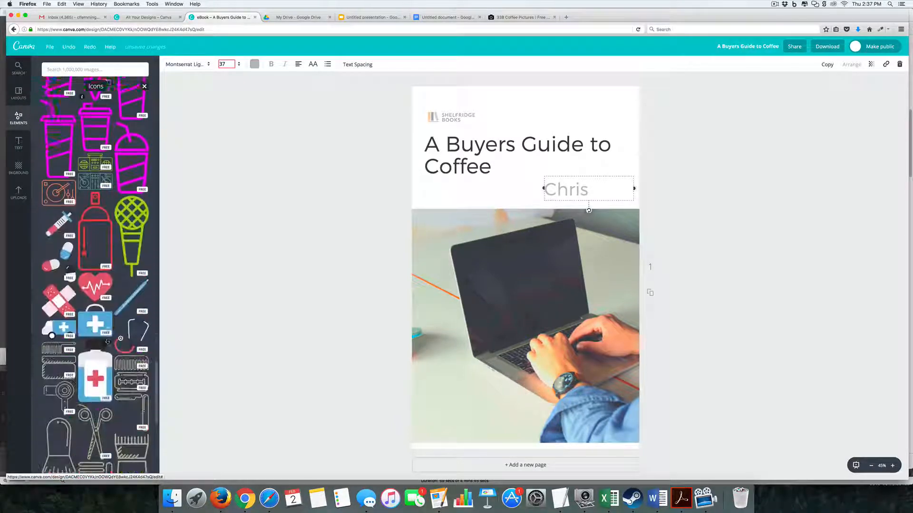
{"action": "scroll", "scroll_direction": "down", "scroll_amount": 3}
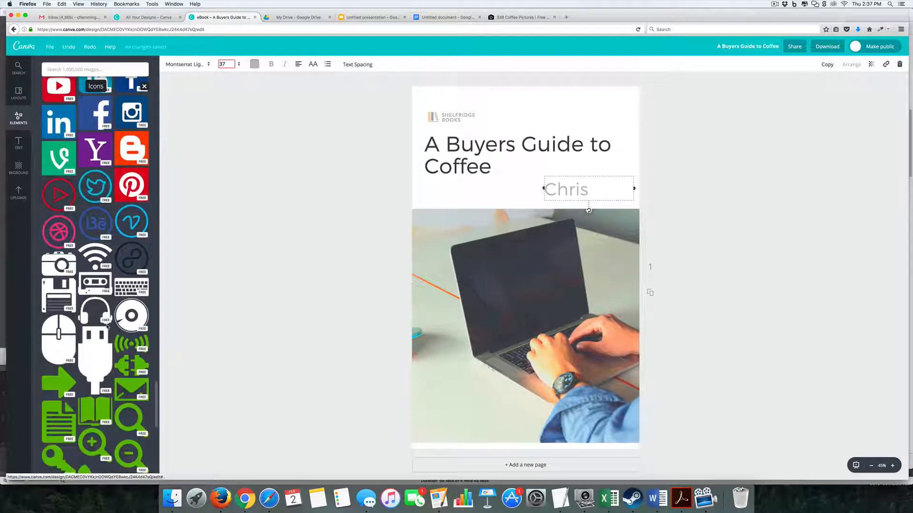
Find a black coffee cup icon via 'coffee' search and swap it for the Shelfridge Books logo
{"action": "left_click", "coordinate": [95, 70]}
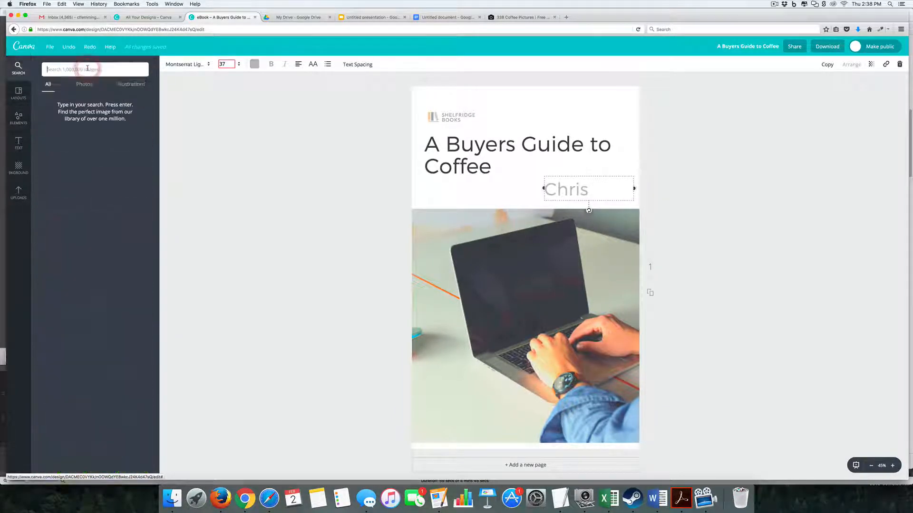
{"action": "type", "text": "coffee"}
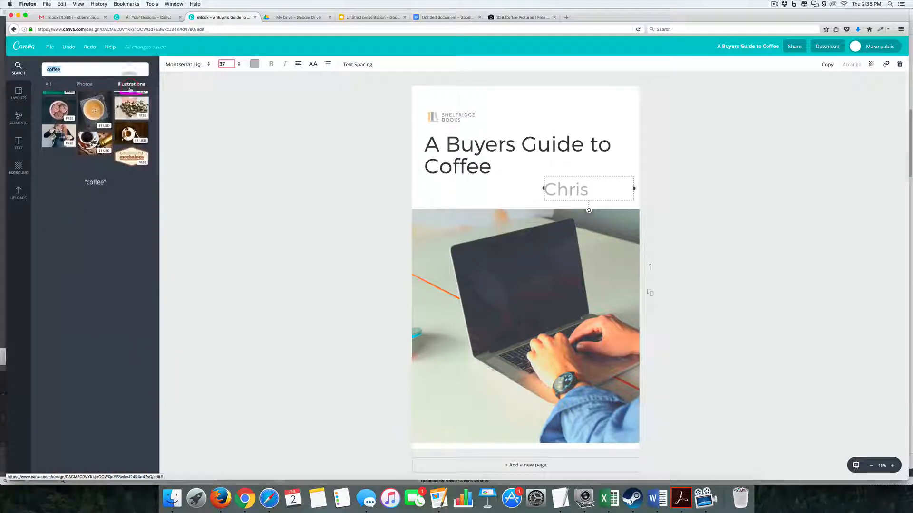
{"action": "scroll", "scroll_direction": "down", "scroll_amount": 3}
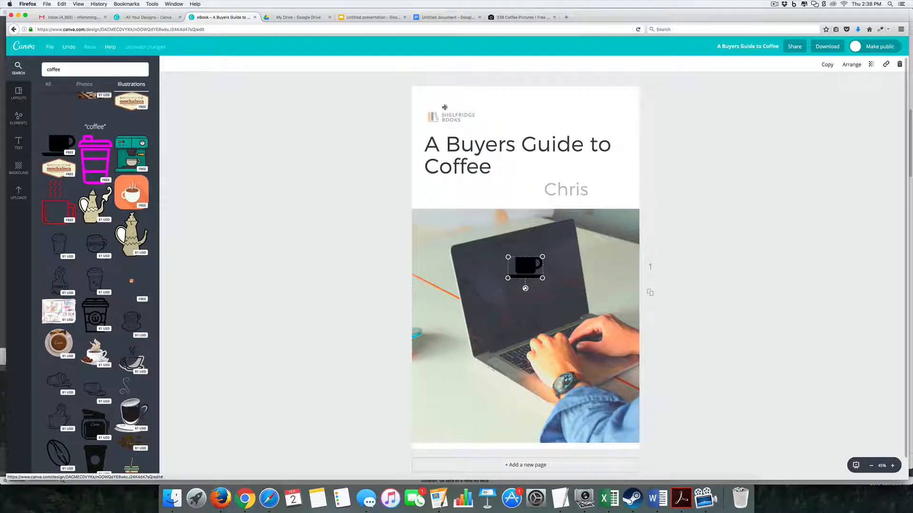
{"action": "left_click", "coordinate": [457, 115]}
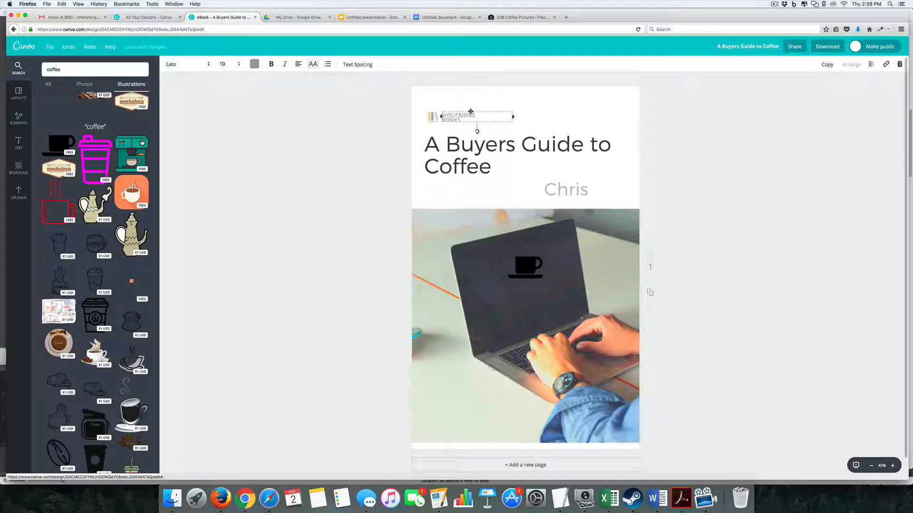
{"action": "left_click", "coordinate": [565, 190]}
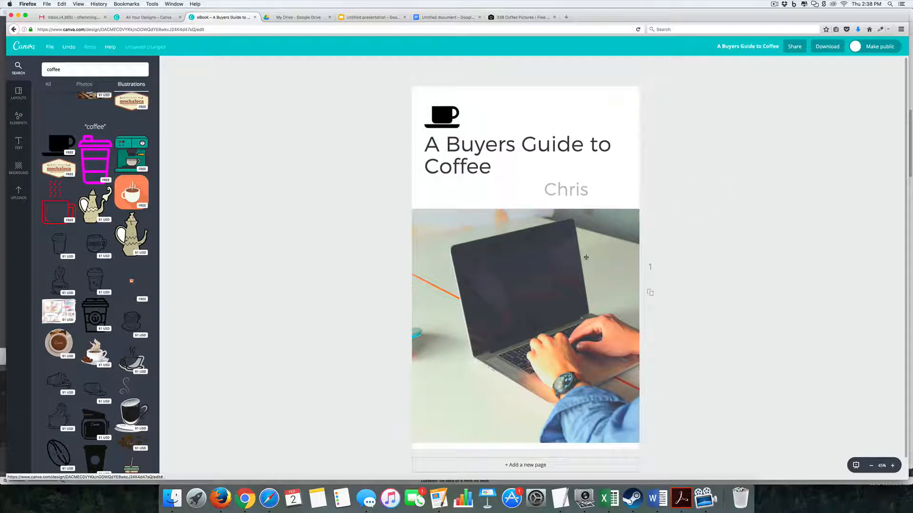
Add a second page and send its hillside photo behind the other elements
{"action": "scroll", "scroll_direction": "down", "scroll_amount": 3}
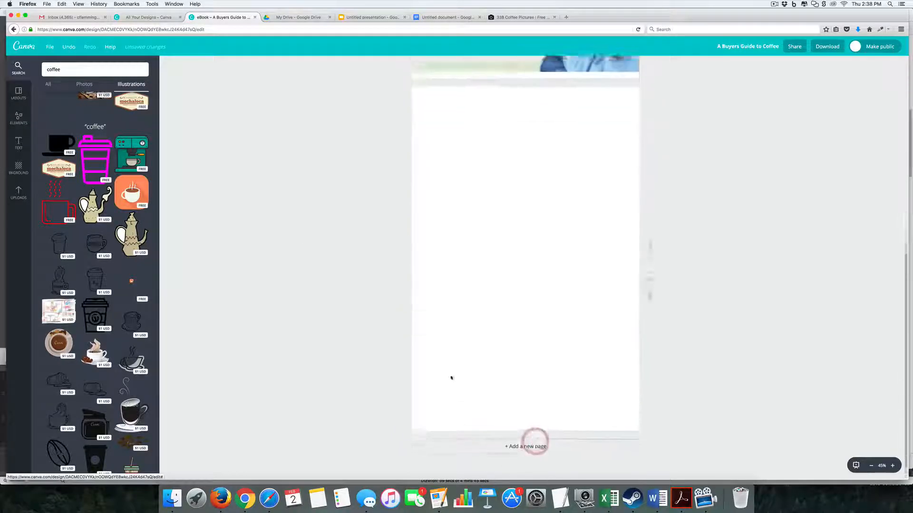
{"action": "left_click", "coordinate": [18, 93]}
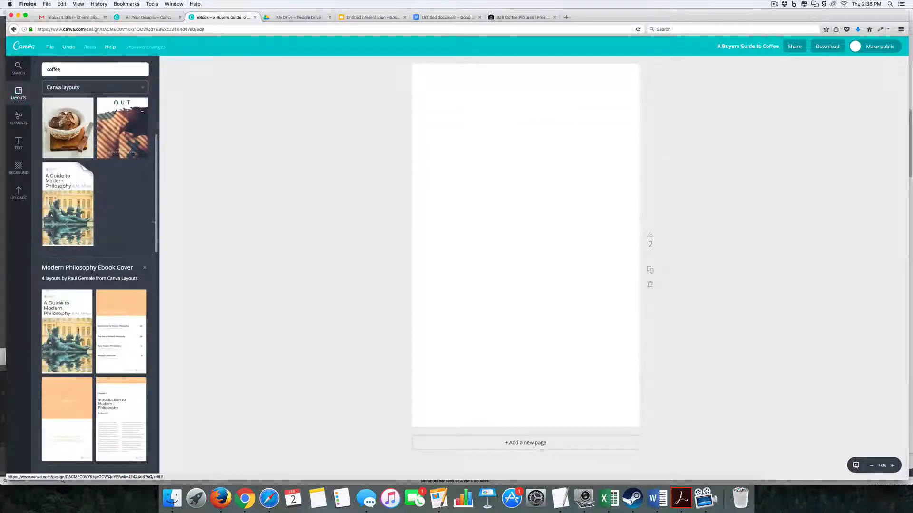
{"action": "scroll", "scroll_direction": "down", "scroll_amount": 3}
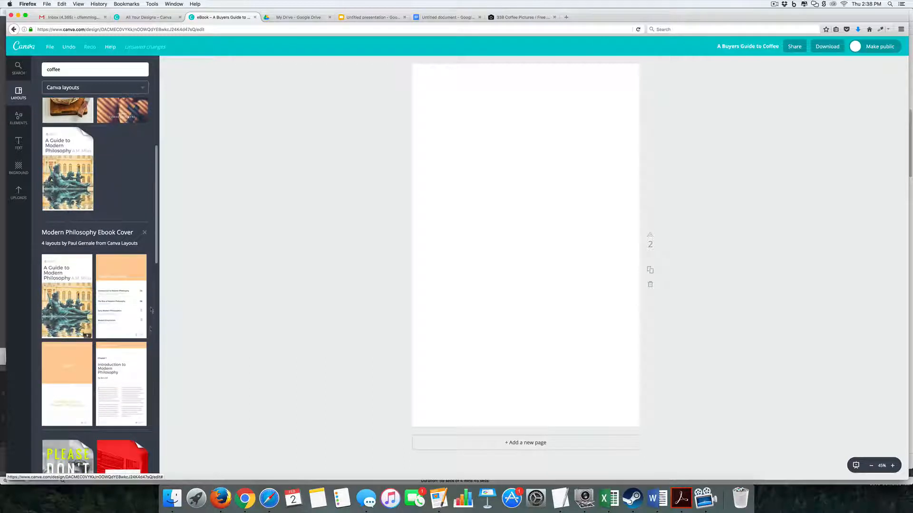
{"action": "scroll", "scroll_direction": "down", "scroll_amount": 3}
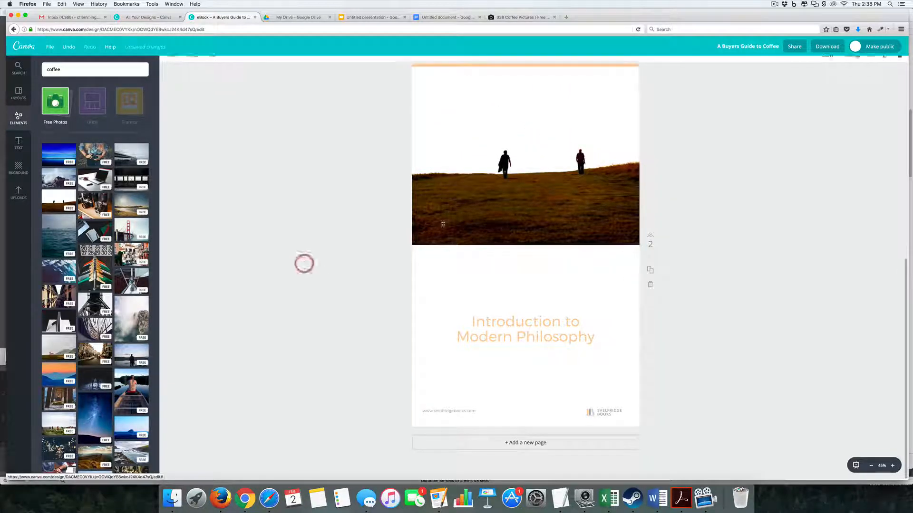
{"action": "left_click", "coordinate": [525, 165]}
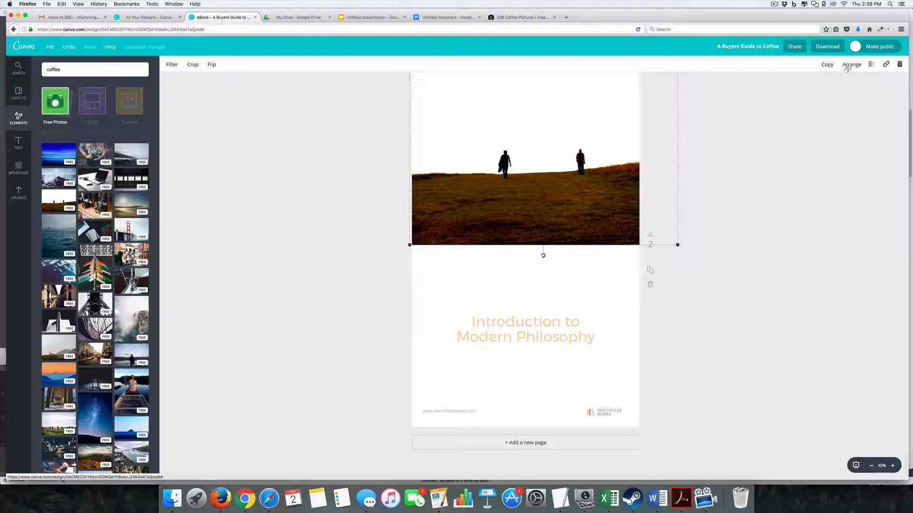
{"action": "left_click", "coordinate": [850, 64]}
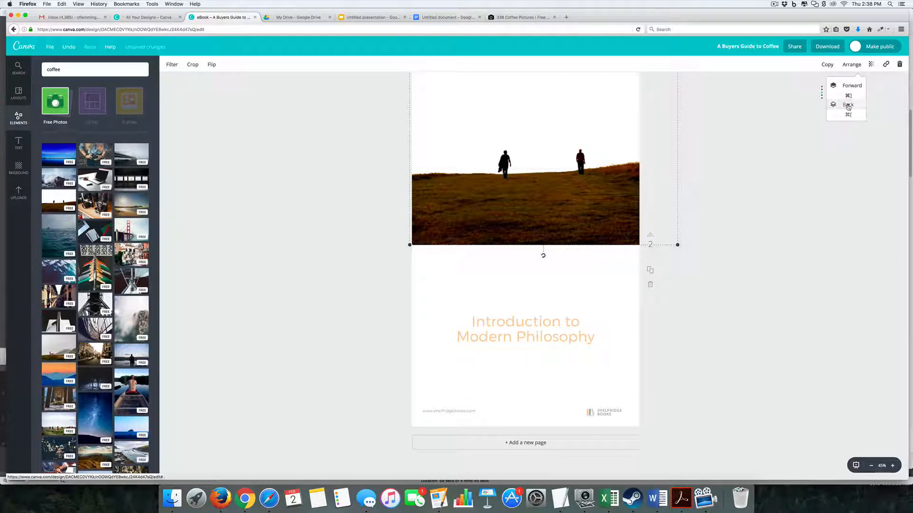
{"action": "left_click", "coordinate": [848, 104]}
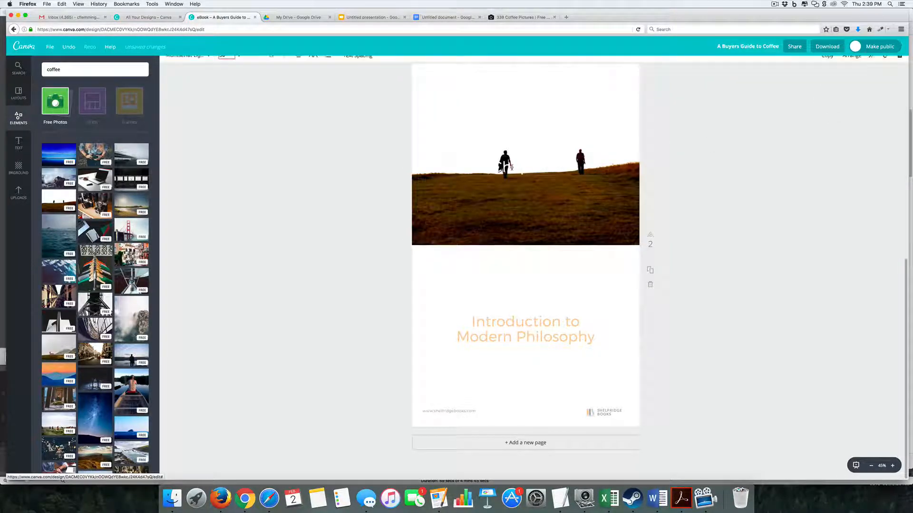
Retitle the photo heading GRINDERS and the orange subtitle WHY YOU NEED A BURR GRINDER
{"action": "double_click", "coordinate": [523, 167]}
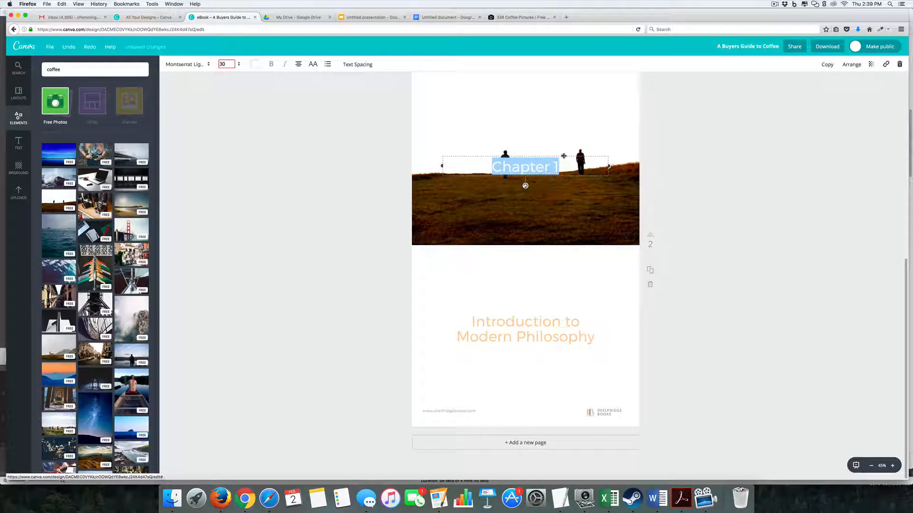
{"action": "left_click_drag", "start_coordinate": [523, 166], "coordinate": [522, 216]}
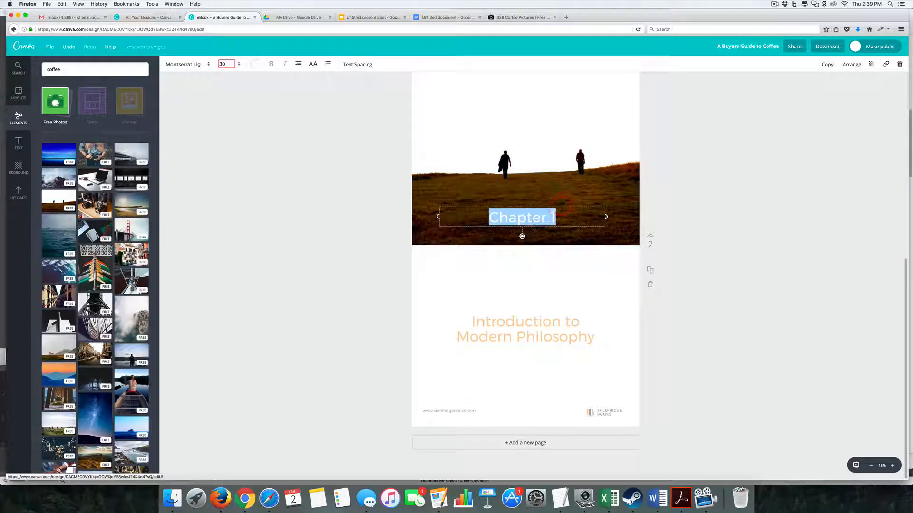
{"action": "type", "text": "GRINDERS"}
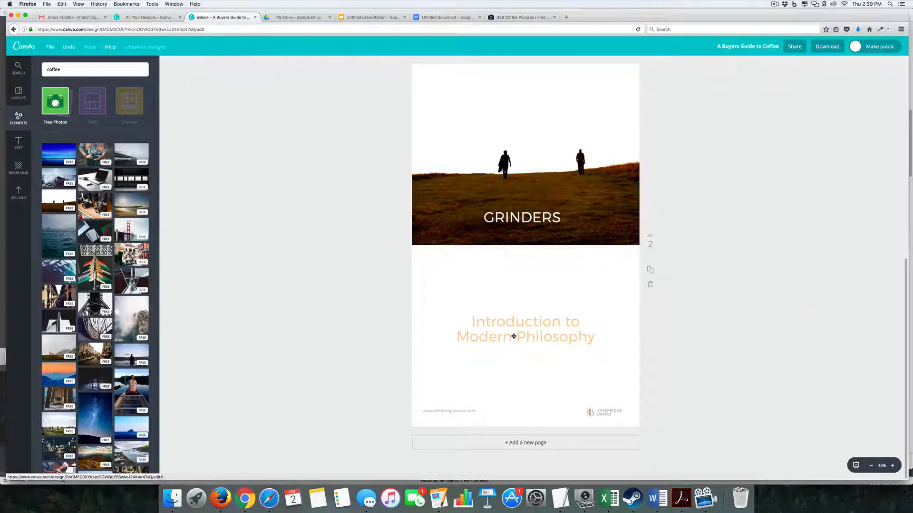
{"action": "left_click", "coordinate": [524, 329]}
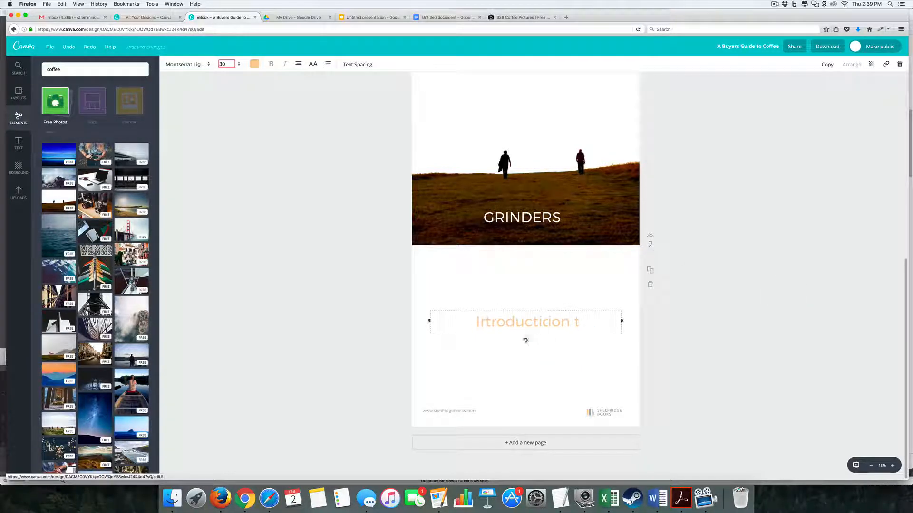
{"action": "key", "text": "backspace"}
{"action": "type", "text": "WHY YOU NEED A BURR"}
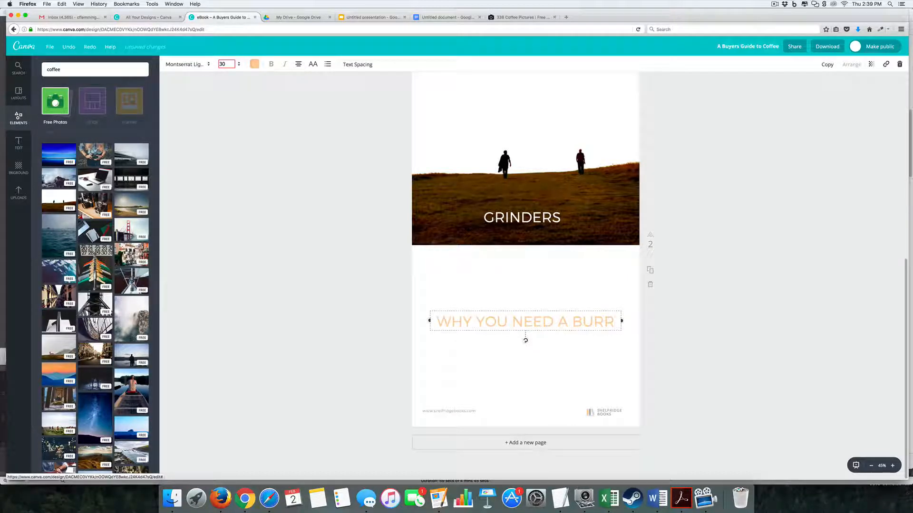
{"action": "type", "text": "GRINDER"}
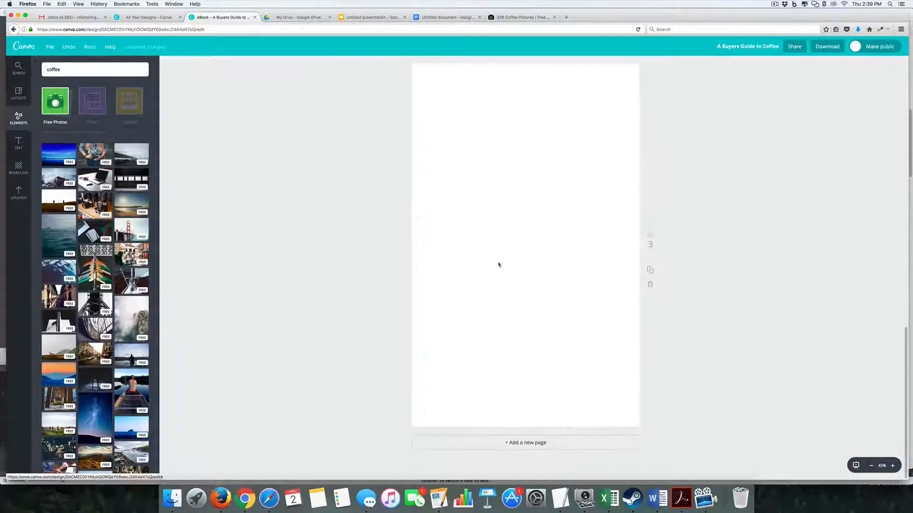
Apply the Modern Philosophy chapter layout to page 3 and recolour its header bar brown 91765d
{"action": "left_click", "coordinate": [18, 93]}
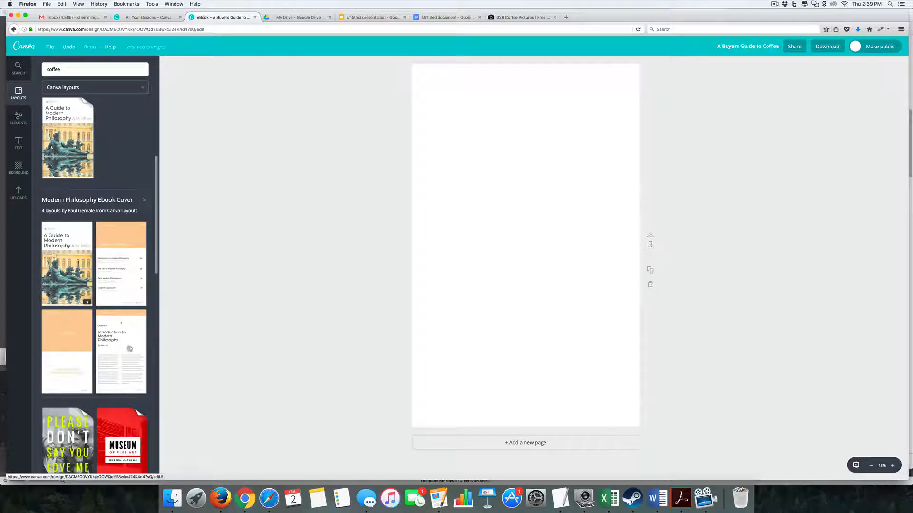
{"action": "left_click", "coordinate": [121, 352]}
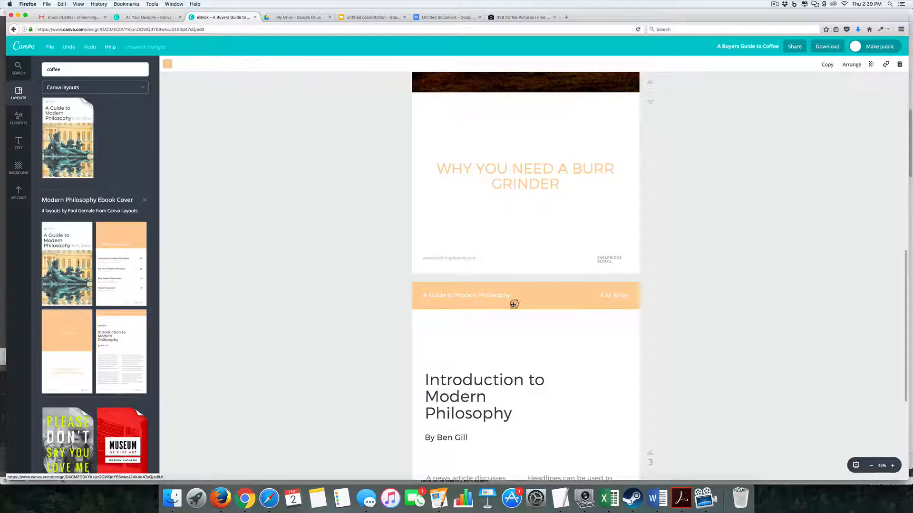
{"action": "left_click", "coordinate": [514, 295]}
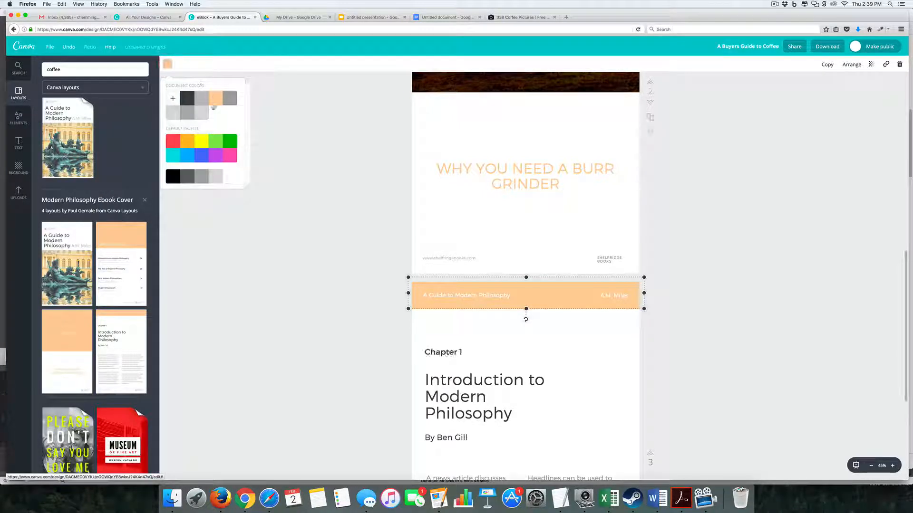
{"action": "left_click", "coordinate": [188, 98]}
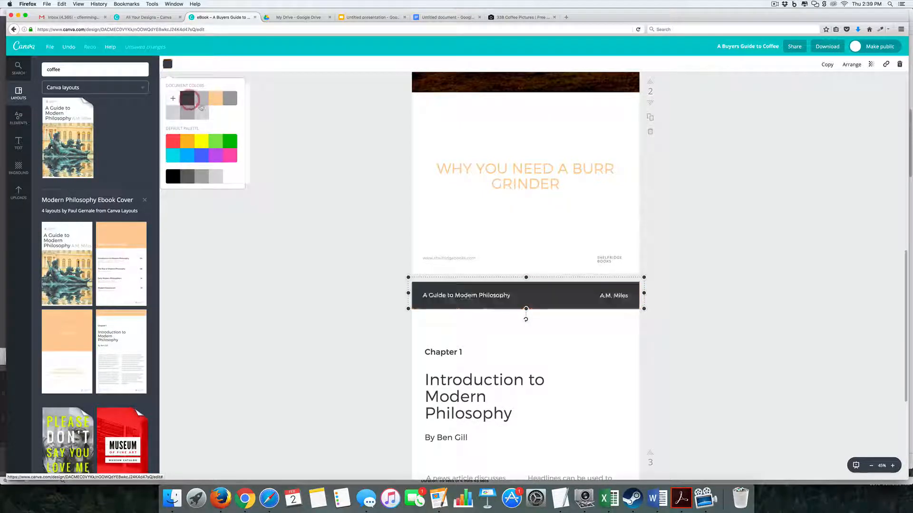
{"action": "left_click", "coordinate": [173, 97]}
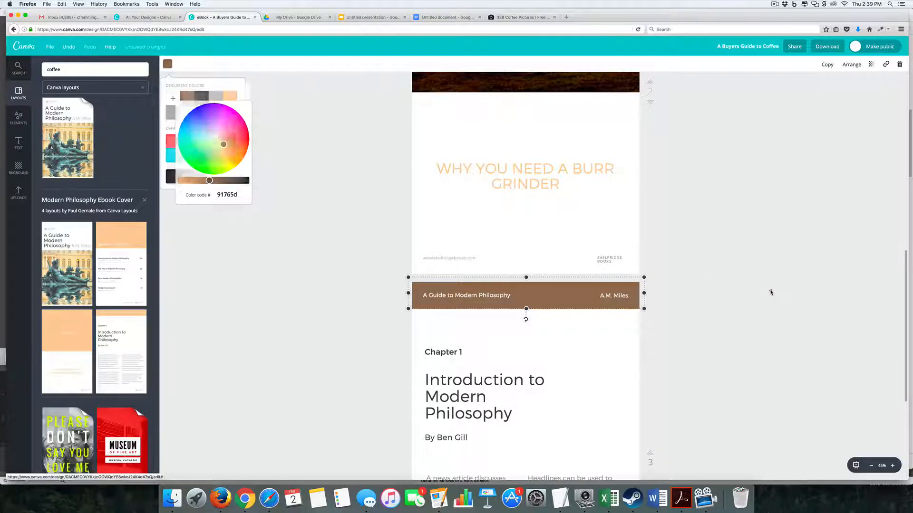
{"action": "scroll", "scroll_direction": "down", "scroll_amount": 3}
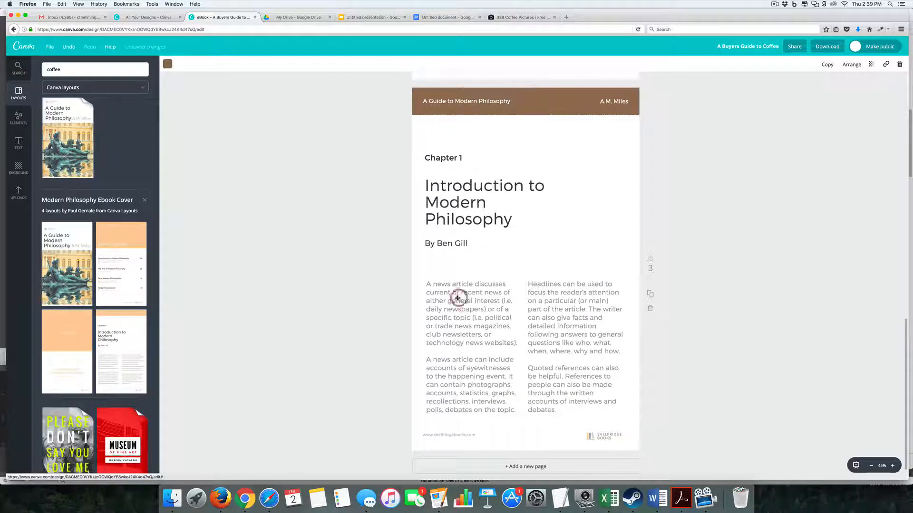
Replace page 3's sample text with the manual-grinder paragraph and search Elements for BUTTON
{"action": "left_click", "coordinate": [458, 315]}
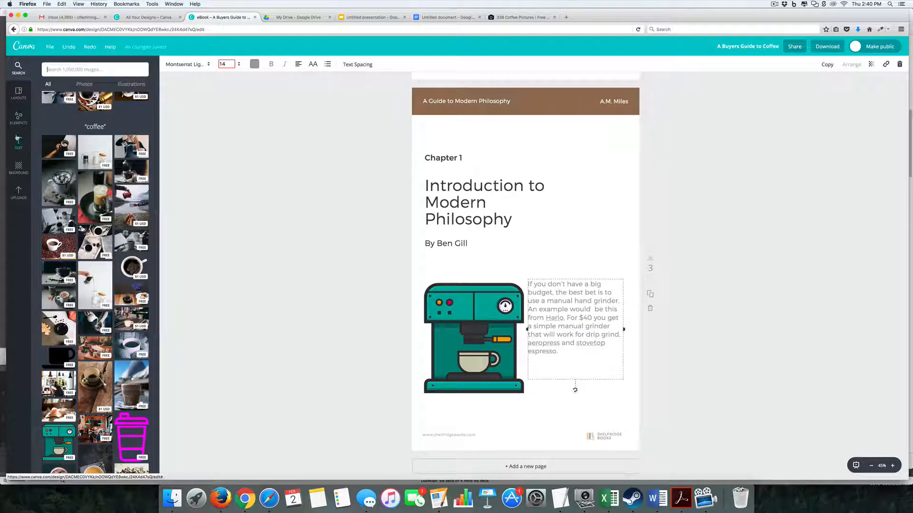
{"action": "left_click", "coordinate": [18, 118]}
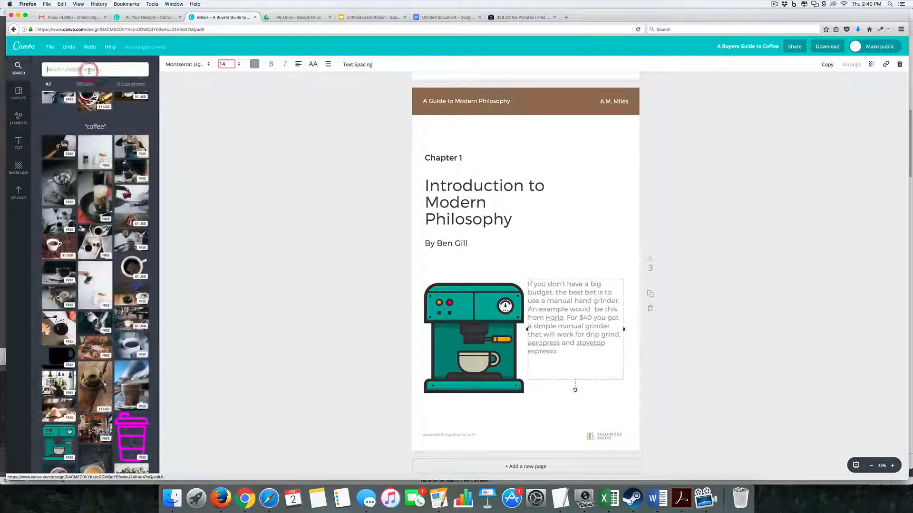
{"action": "type", "text": "BUTTON"}
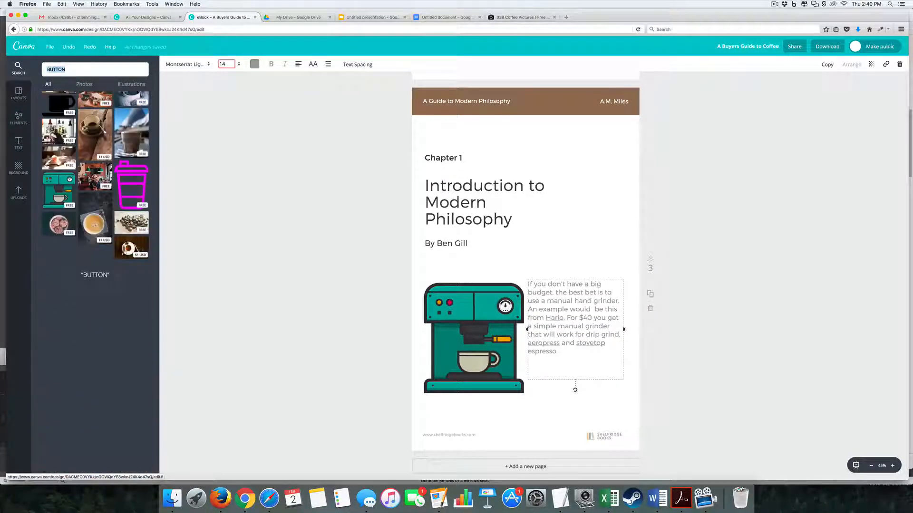
{"action": "scroll", "scroll_direction": "down", "scroll_amount": 3}
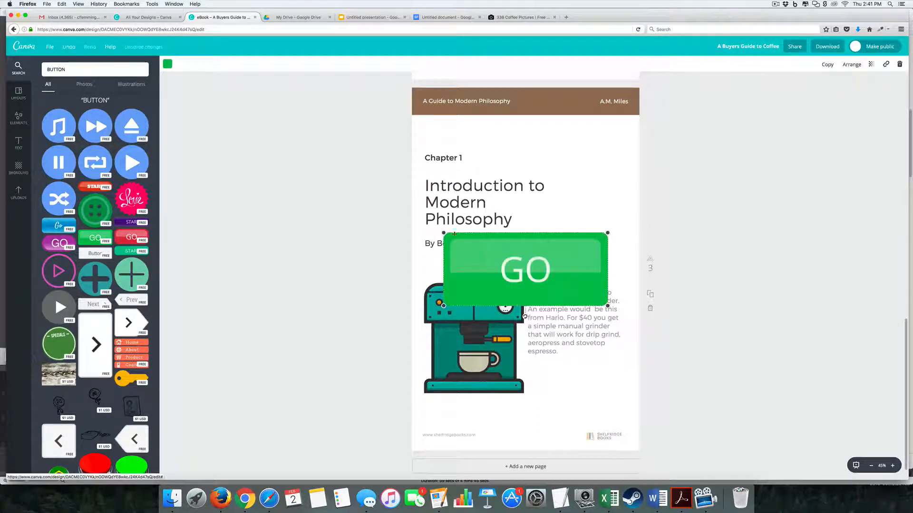
Place a green button reading 'Buy at Amazon' at size 13.2 below the grinder paragraph
{"action": "left_click_drag", "start_coordinate": [526, 269], "coordinate": [568, 288]}
{"action": "type", "text": "Buy at Ama"}
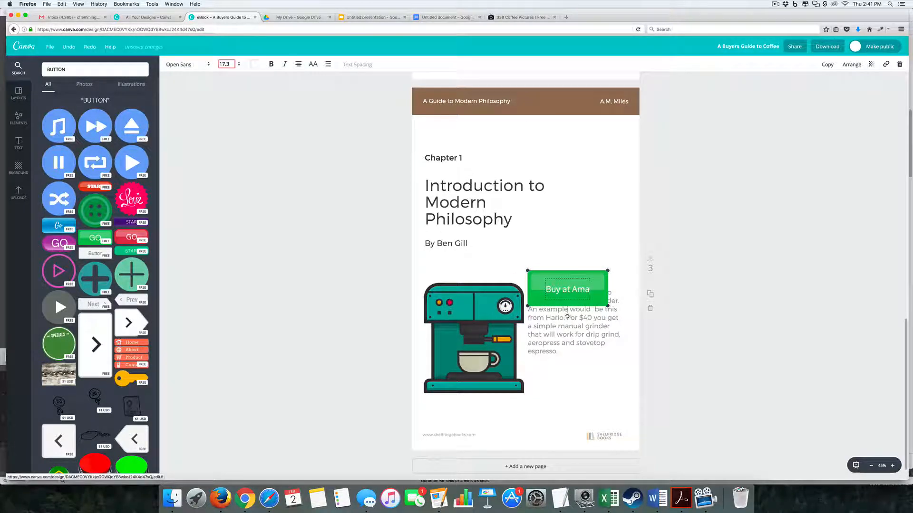
{"action": "type", "text": "13.2"}
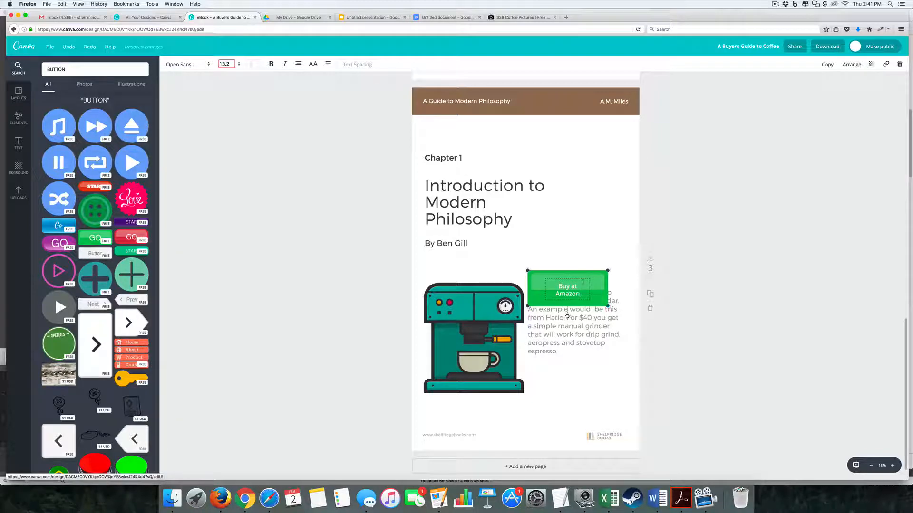
{"action": "left_click_drag", "start_coordinate": [567, 285], "coordinate": [577, 395]}
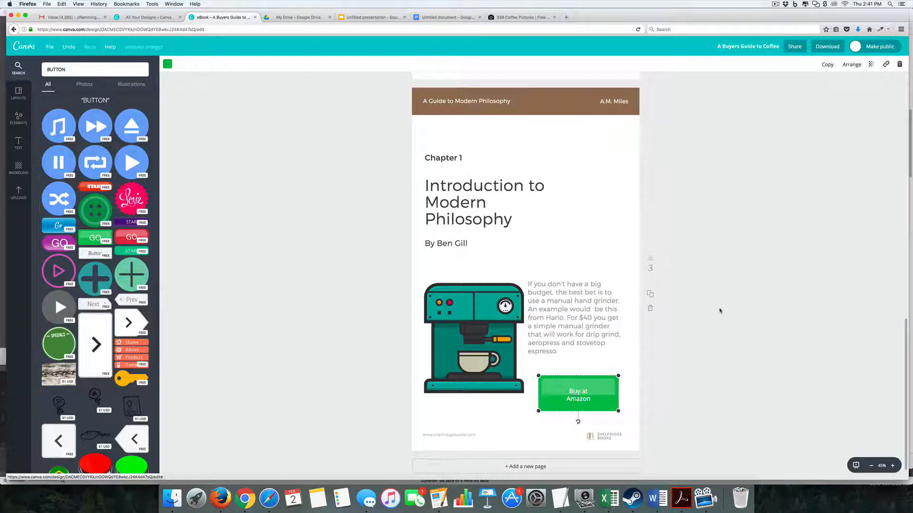
{"action": "left_click", "coordinate": [885, 64]}
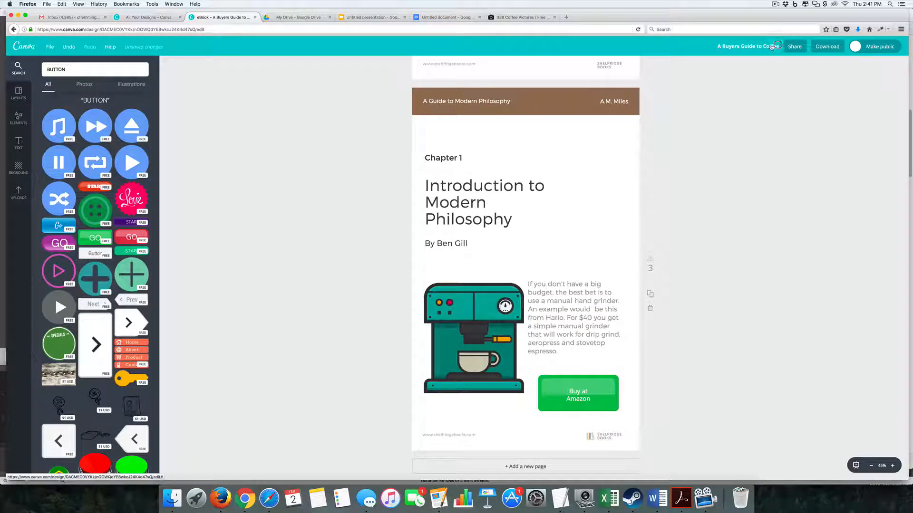
Download all pages of the ebook as a PDF - Standard file
{"action": "left_click", "coordinate": [826, 46]}
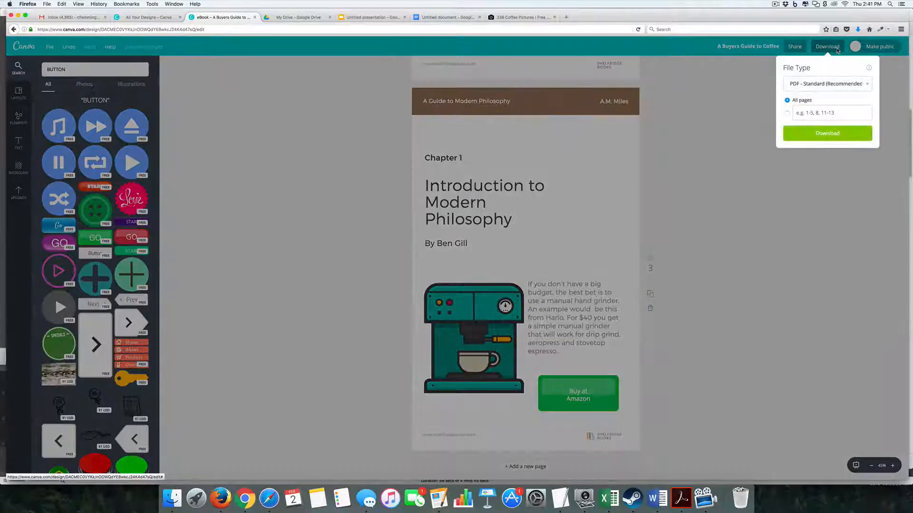
{"action": "left_click", "coordinate": [826, 84]}
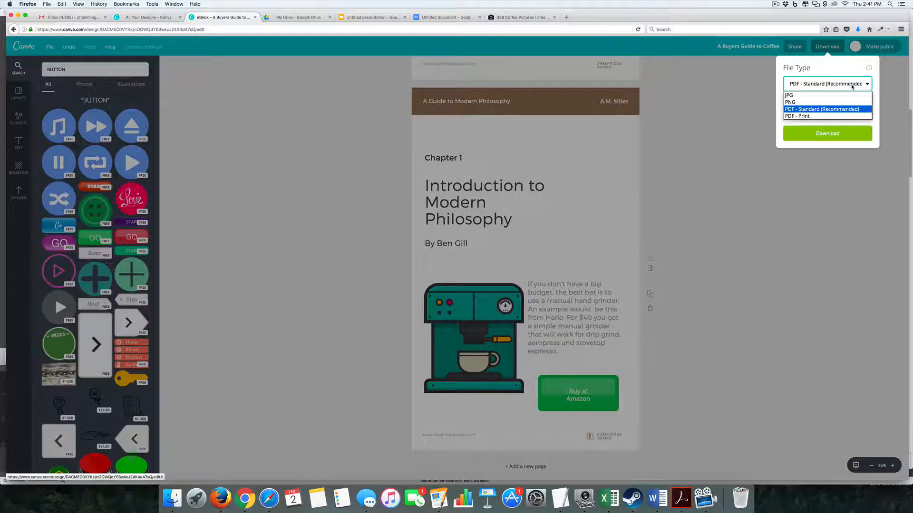
{"action": "mouse_move", "coordinate": [813, 116]}
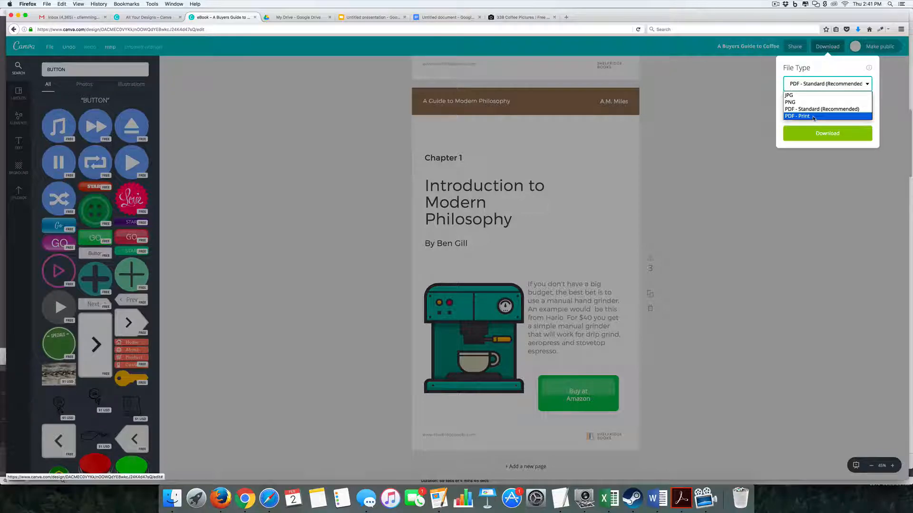
{"action": "left_click", "coordinate": [796, 116]}
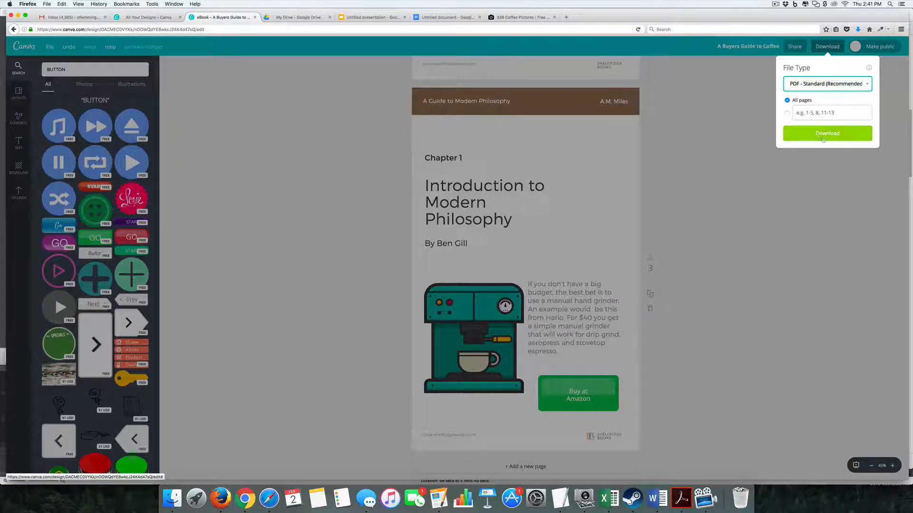
{"action": "left_click", "coordinate": [826, 134]}
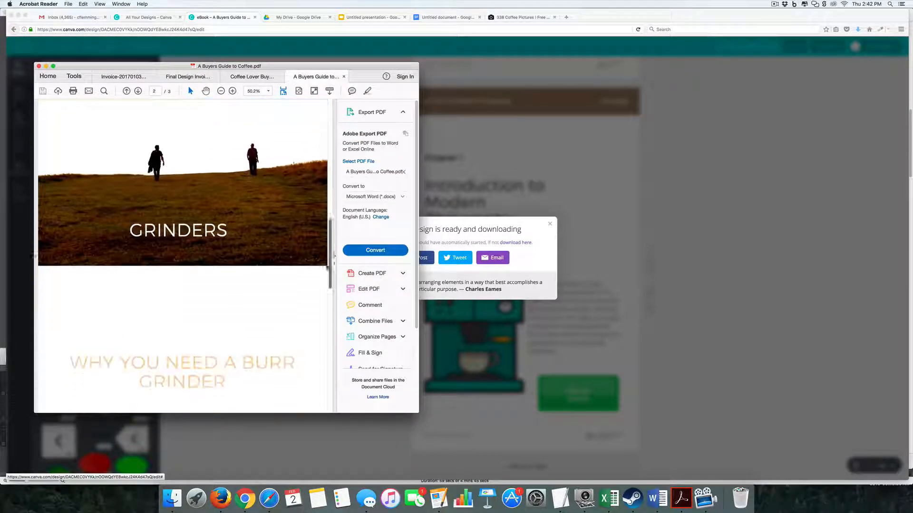
{"action": "scroll", "scroll_direction": "down", "scroll_amount": 3}
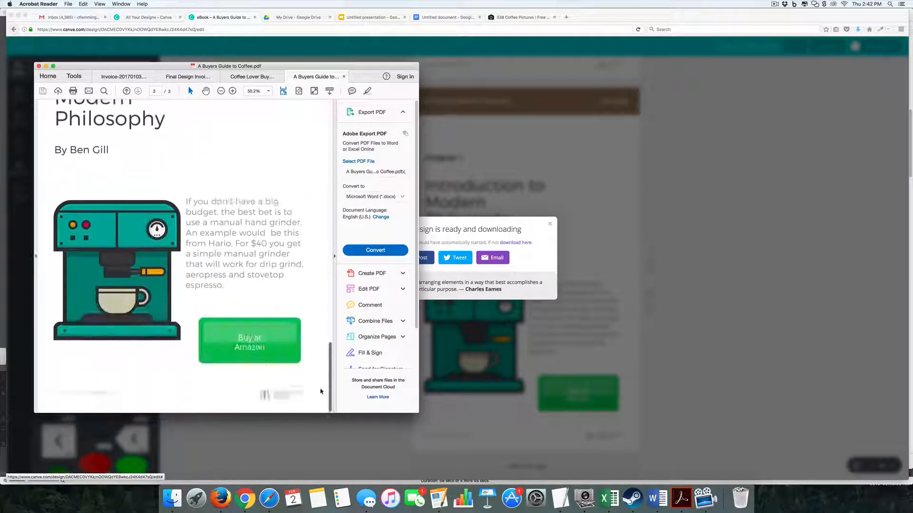
{"action": "mouse_move", "coordinate": [249, 340]}
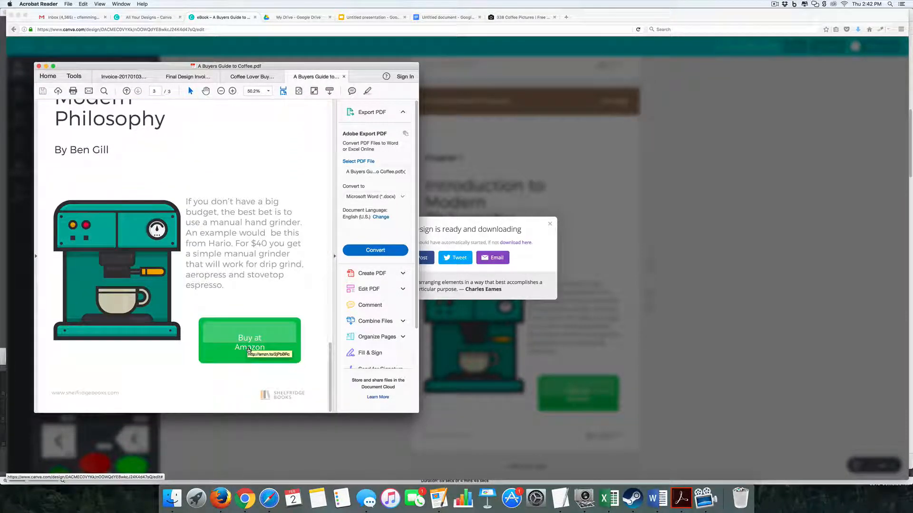
{"action": "mouse_move", "coordinate": [249, 286]}
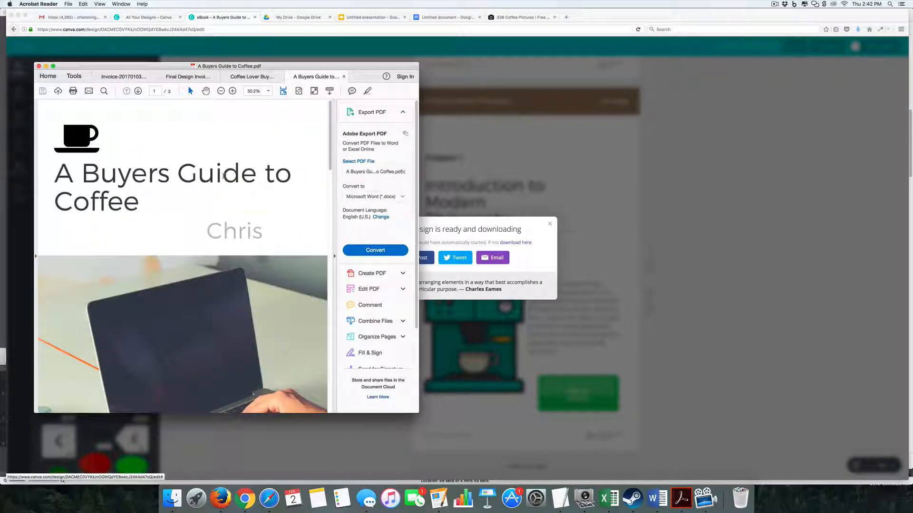
{"action": "left_click", "coordinate": [138, 91]}
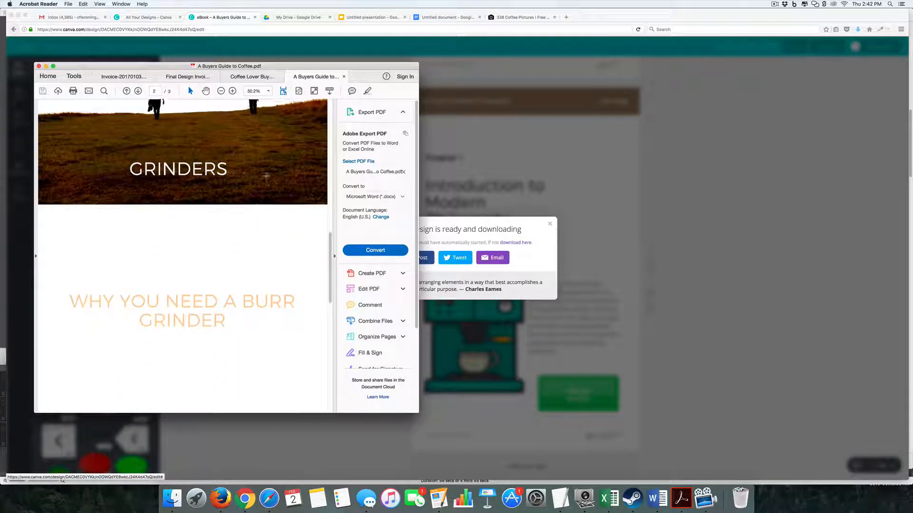